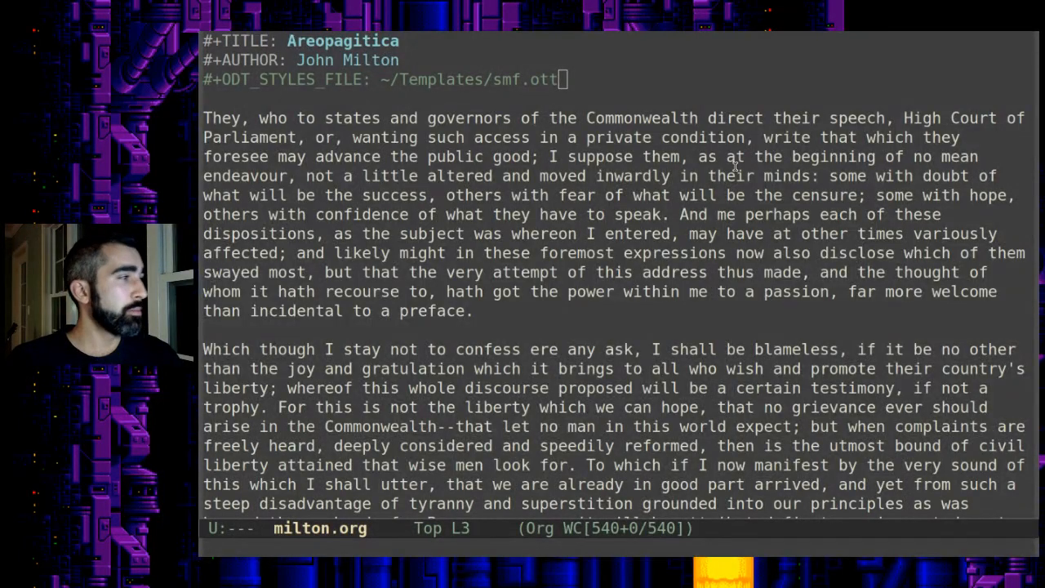
mouse_move(486, 311)
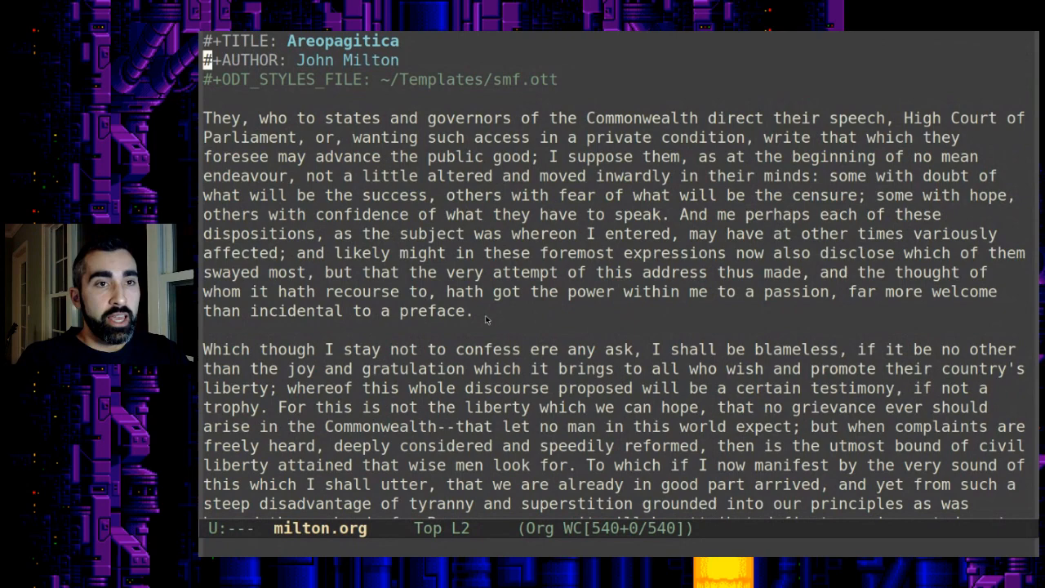
- Export the Areopagitica essay to ODT with C-c C-e and open it in LibreOffice Writer
key("down")
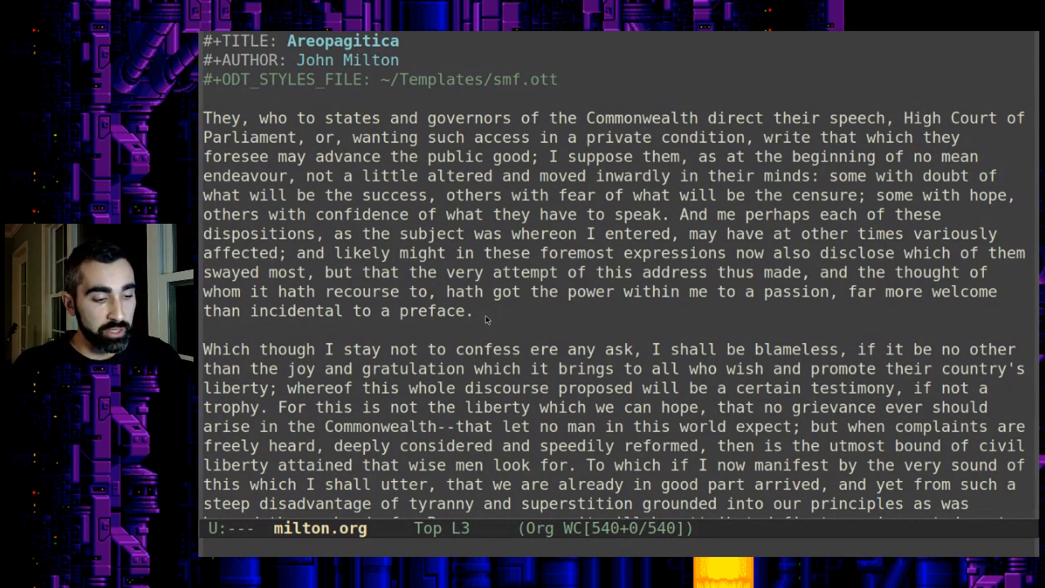
key("C-c C-e")
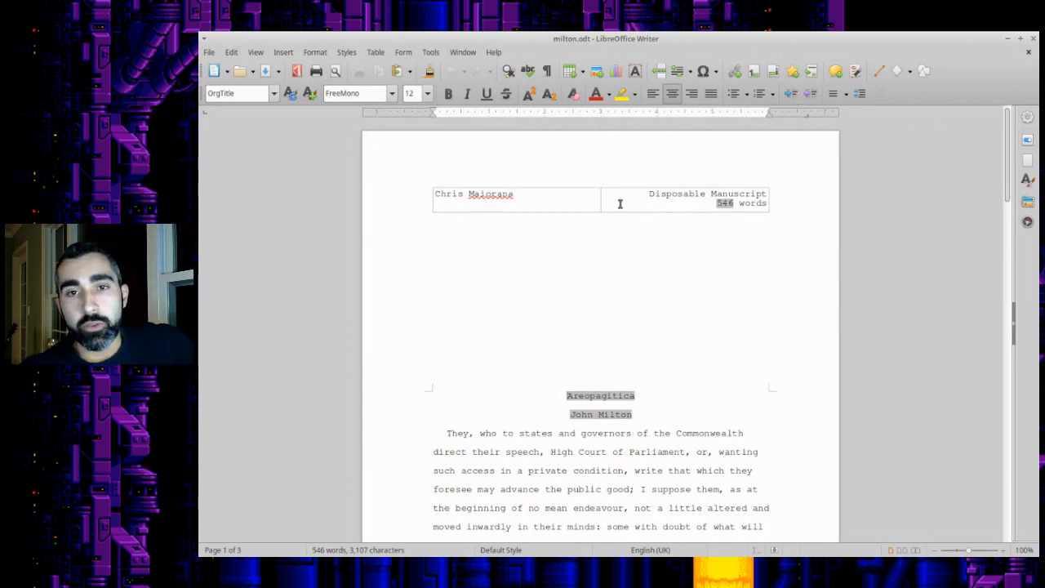
mouse_move(642, 238)
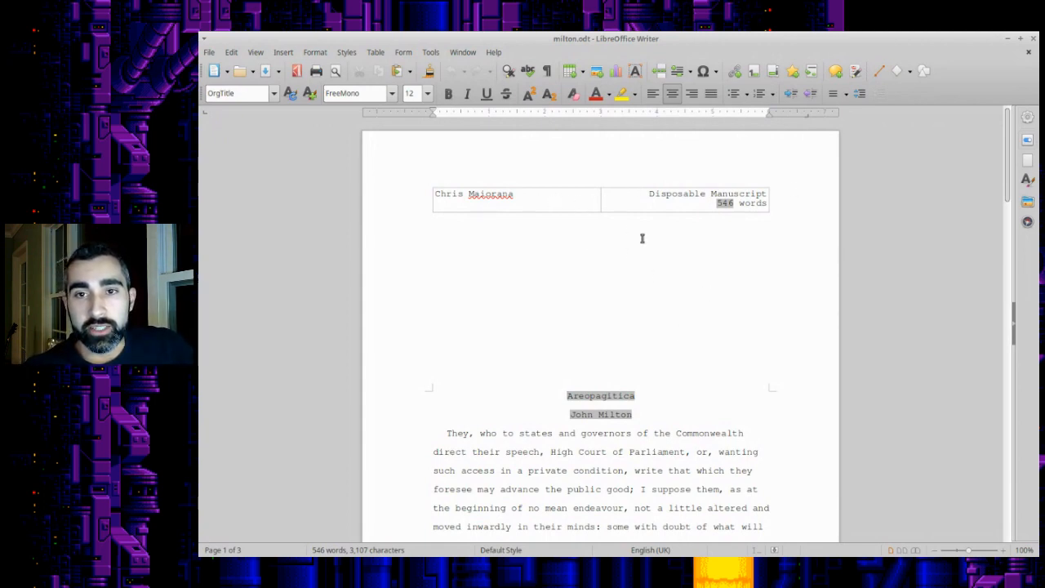
mouse_move(680, 291)
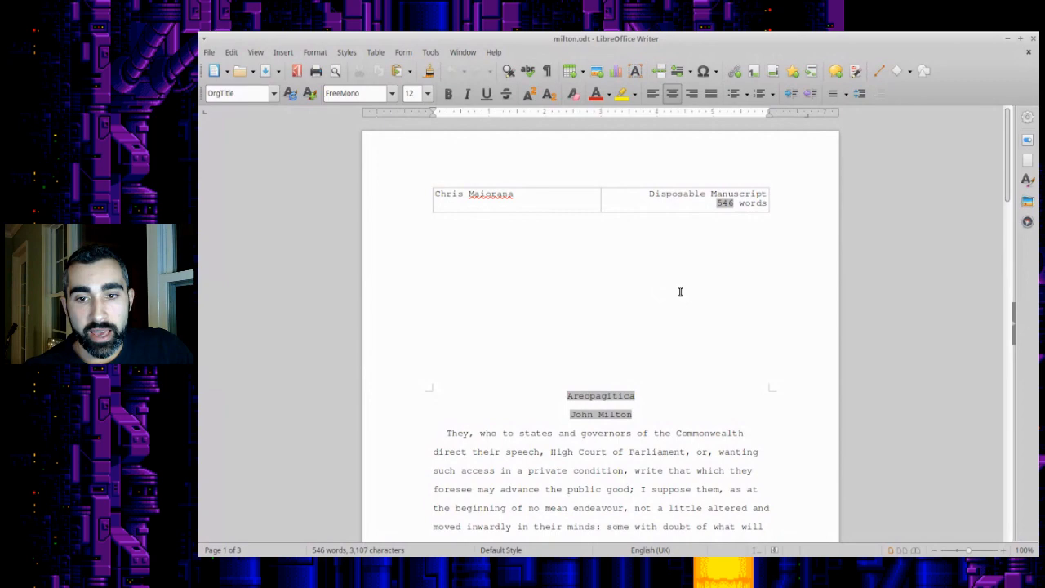
scroll("down", 3)
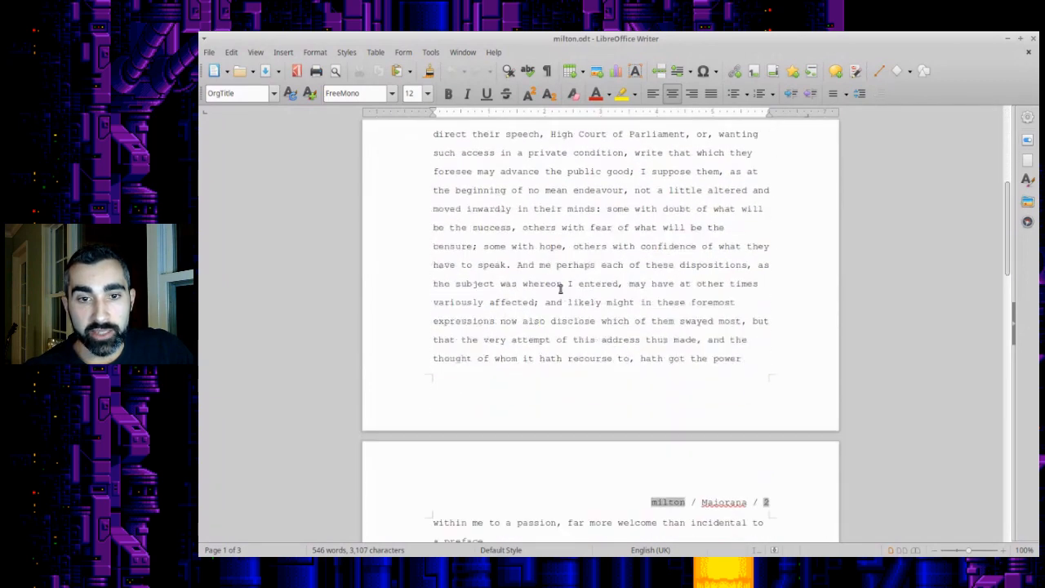
scroll("down", 3)
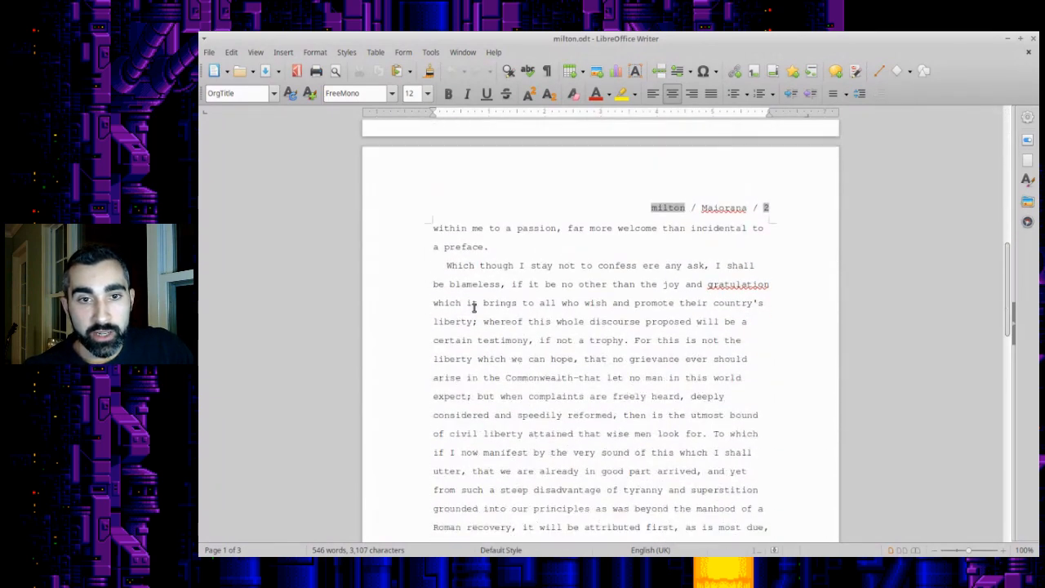
scroll("down", 3)
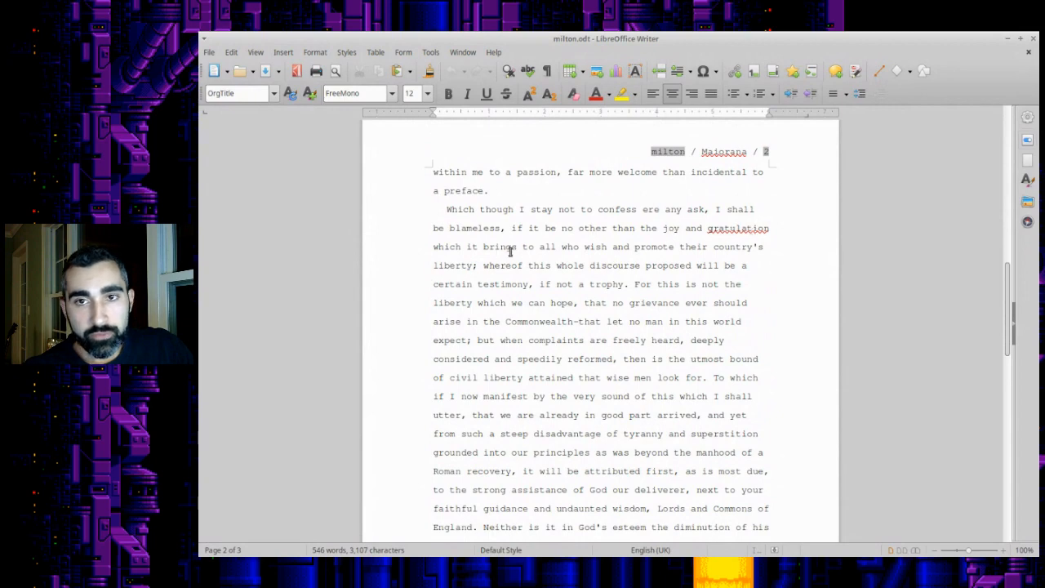
left_click(725, 150)
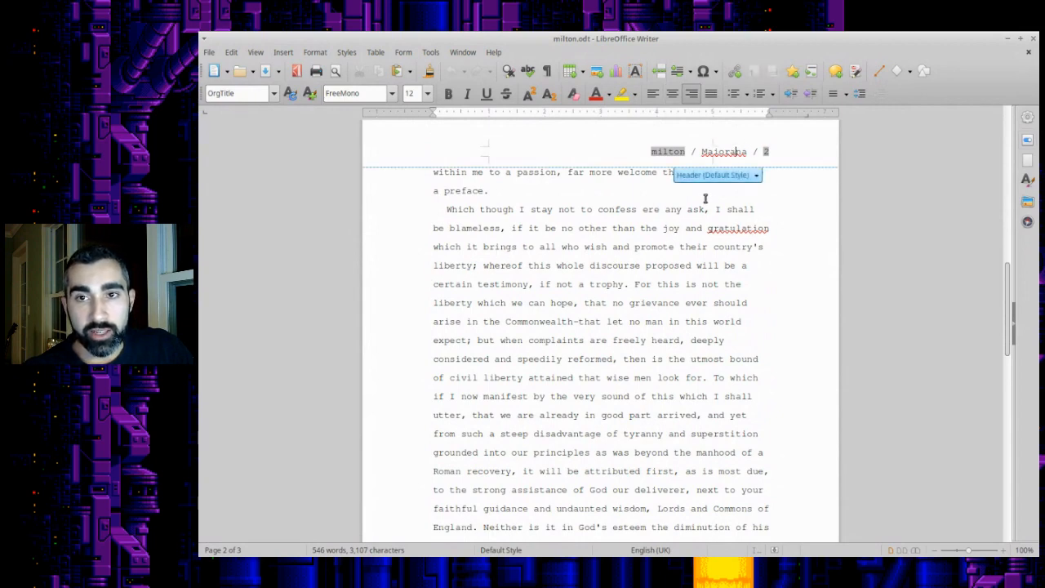
double_click(726, 152)
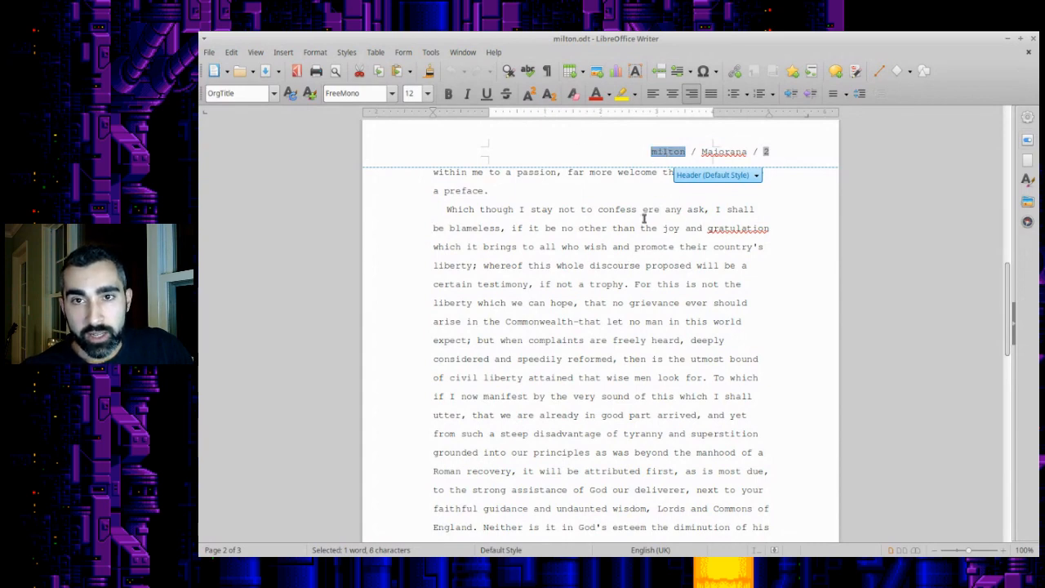
scroll("down", 3)
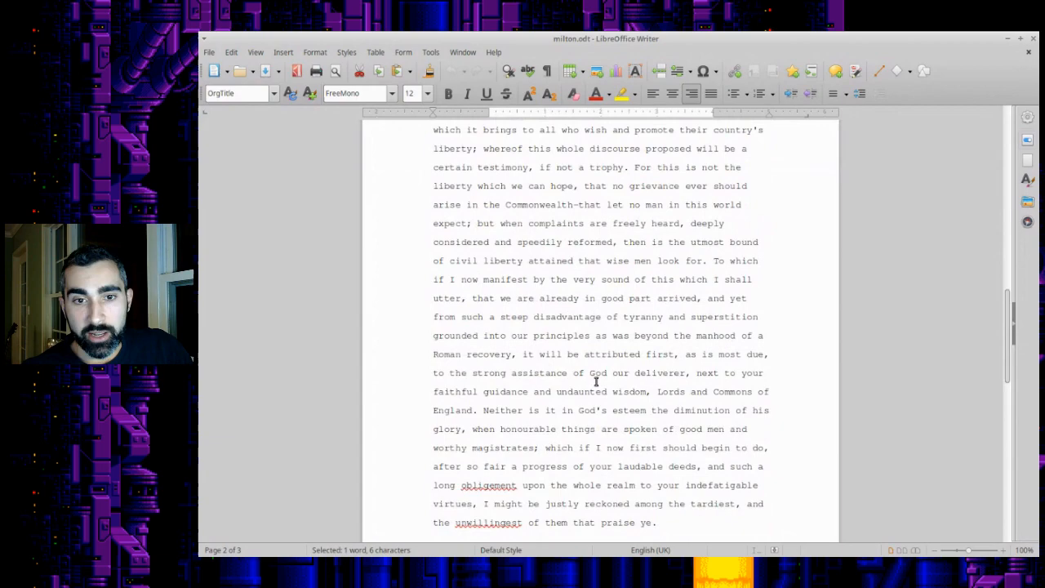
scroll("down", 3)
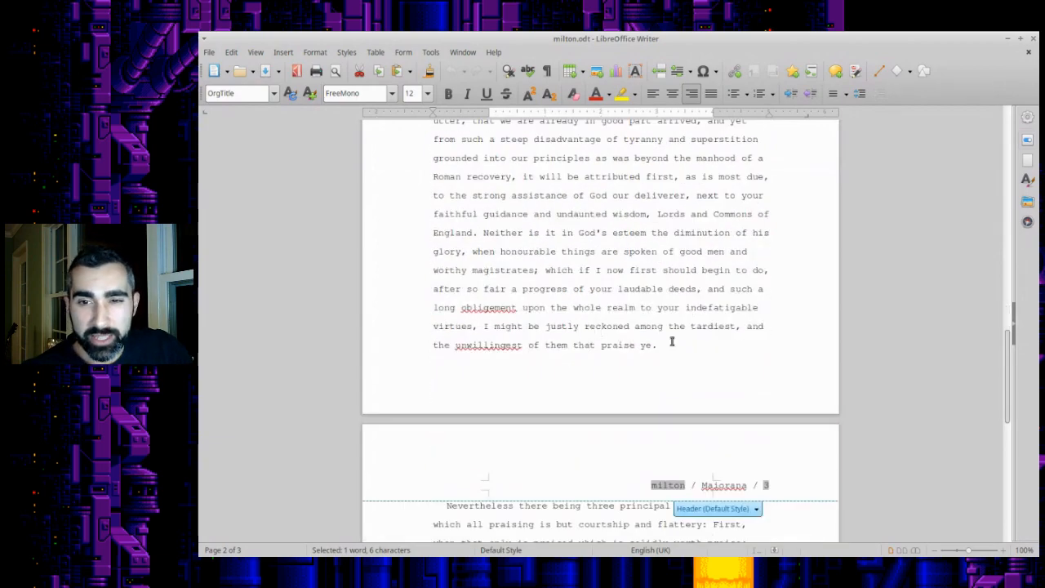
scroll("down", 3)
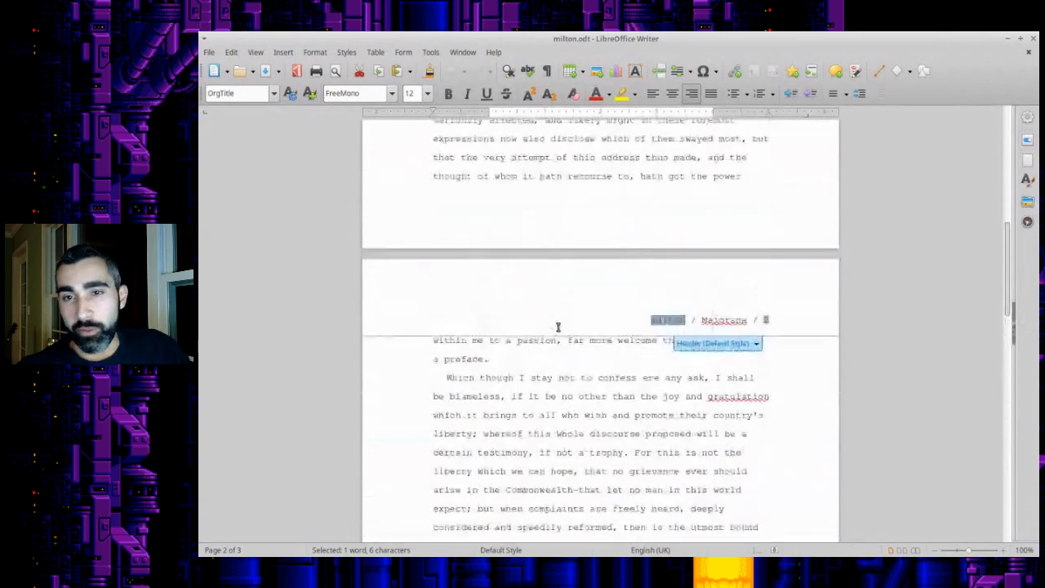
scroll("up", 3)
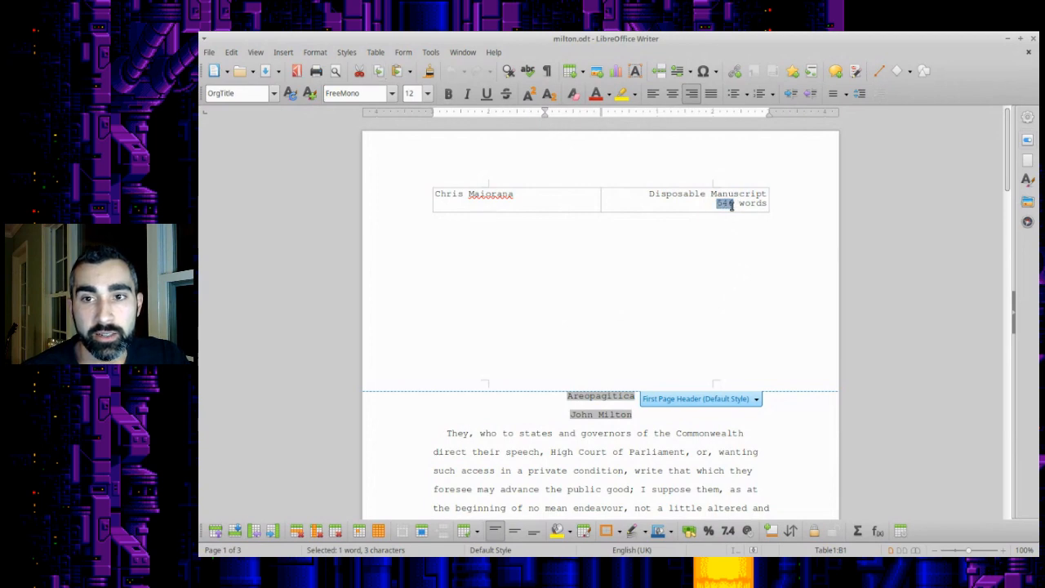
left_click(283, 50)
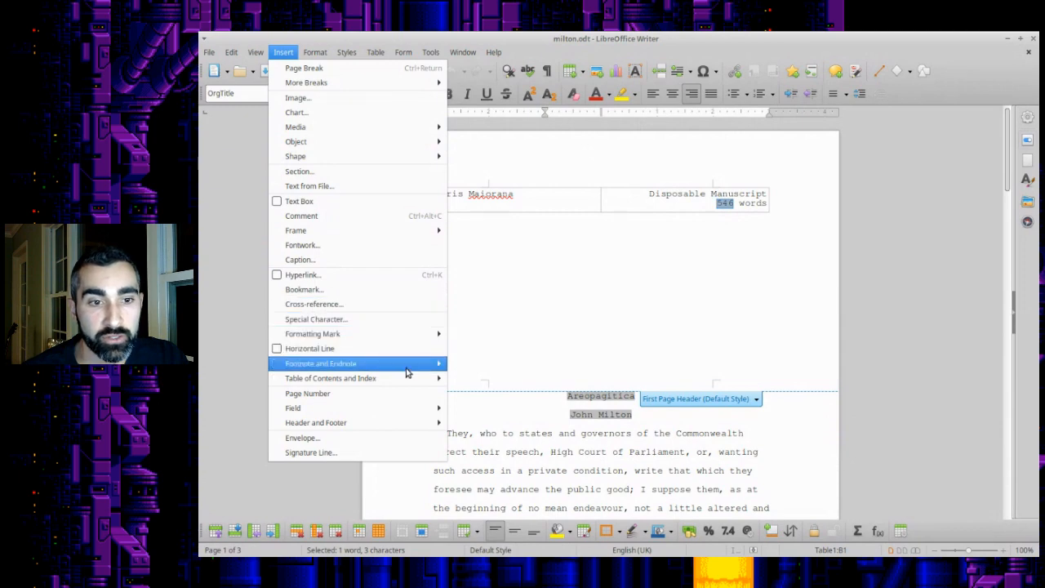
mouse_move(375, 157)
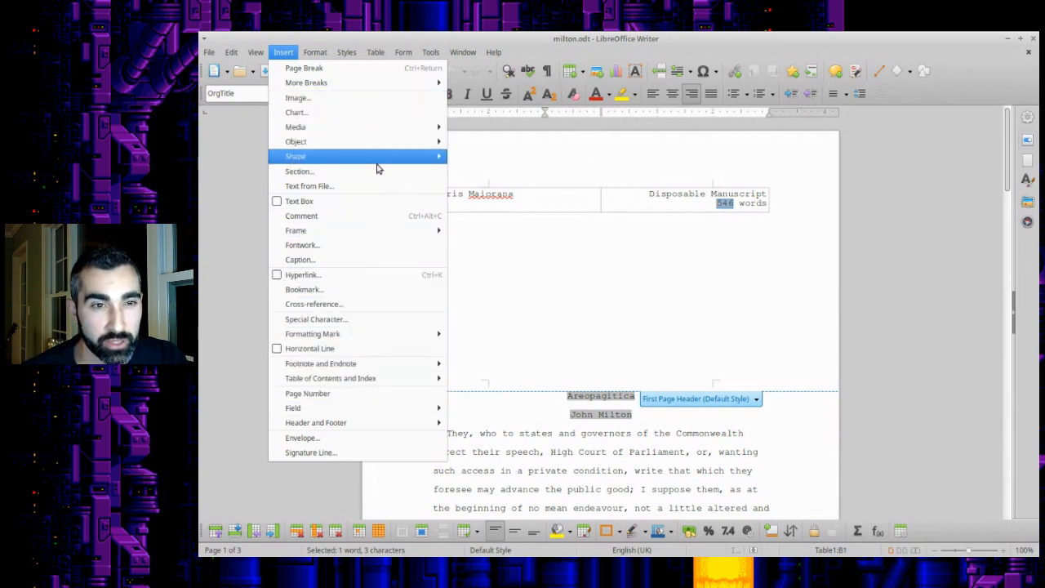
mouse_move(320, 363)
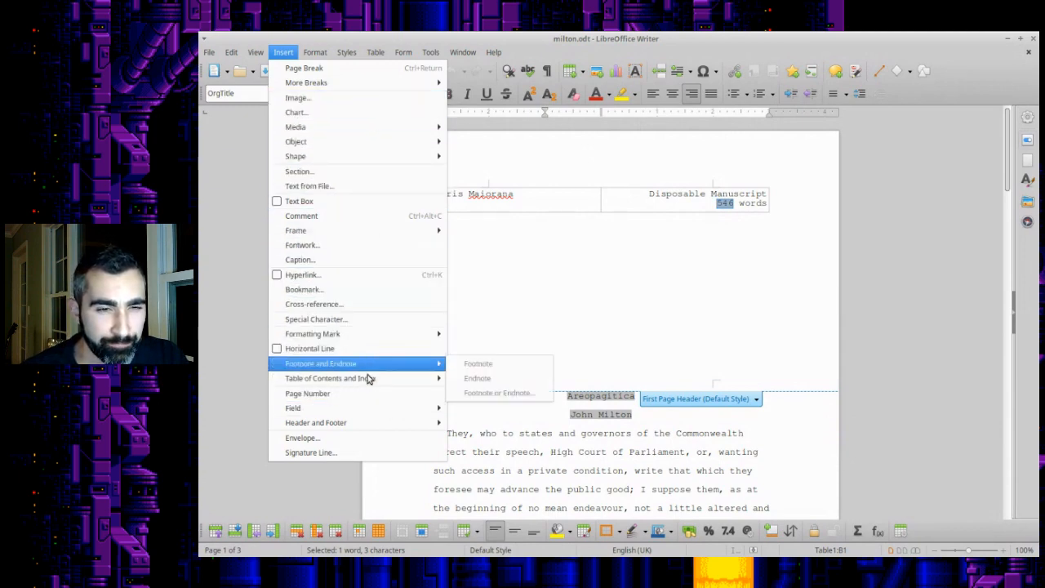
mouse_move(292, 408)
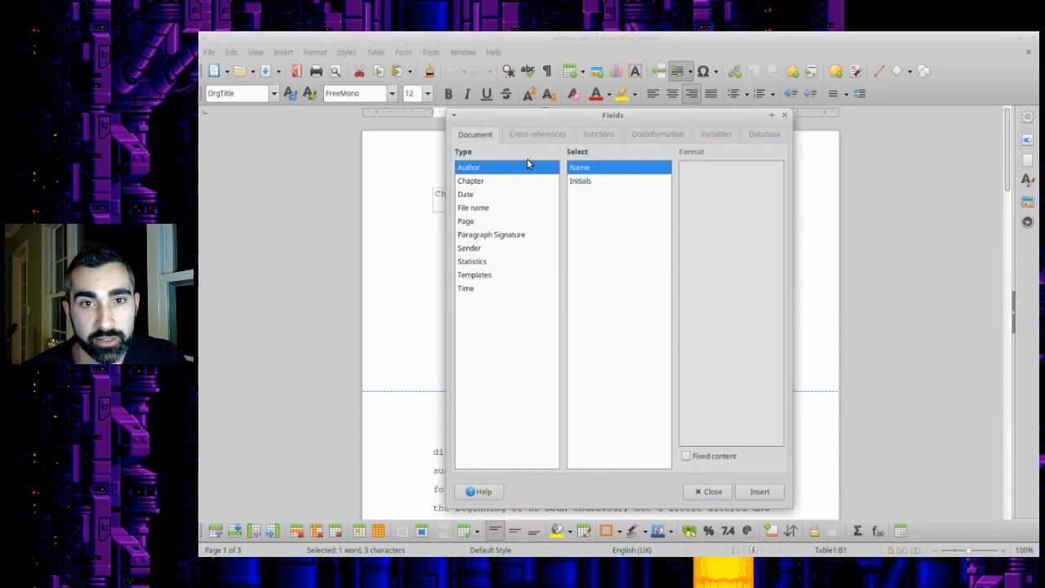
left_click(466, 221)
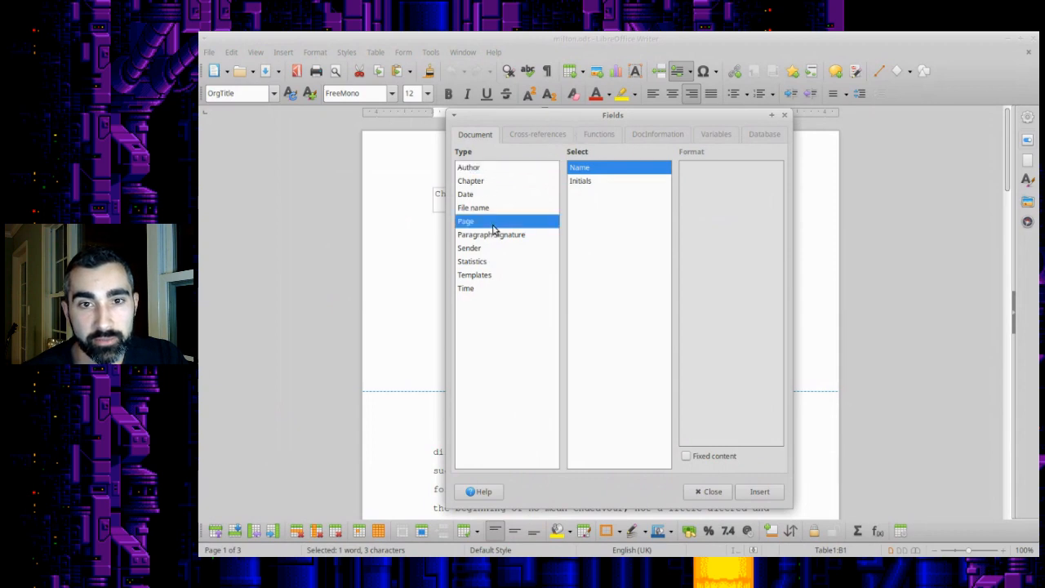
left_click(470, 180)
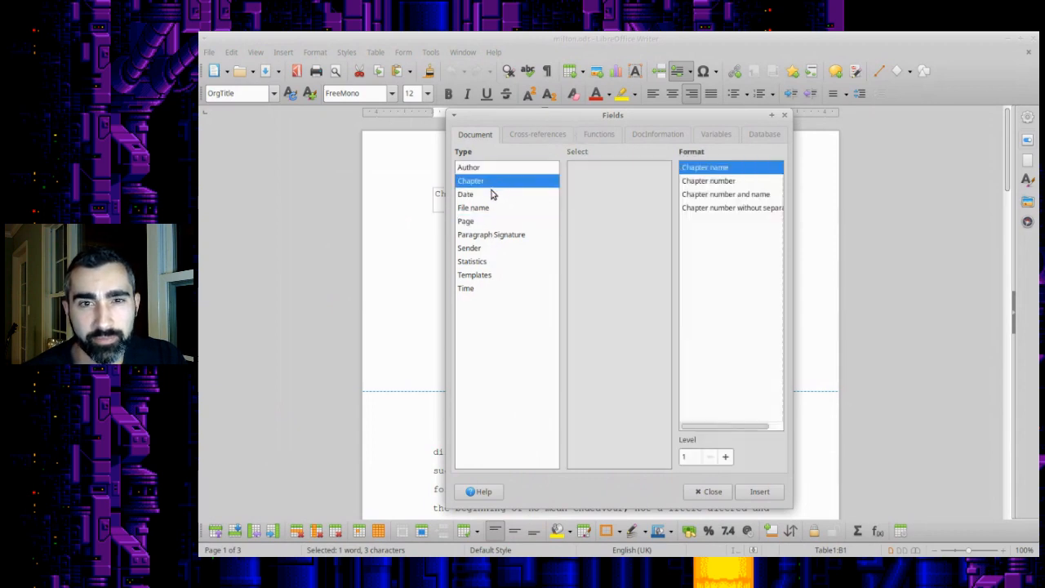
left_click(492, 235)
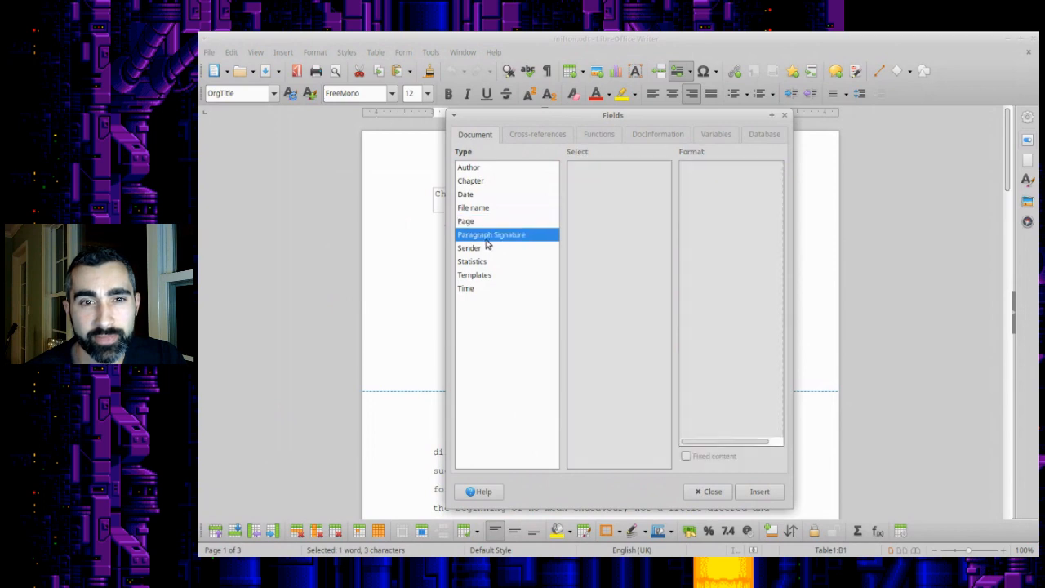
left_click(465, 221)
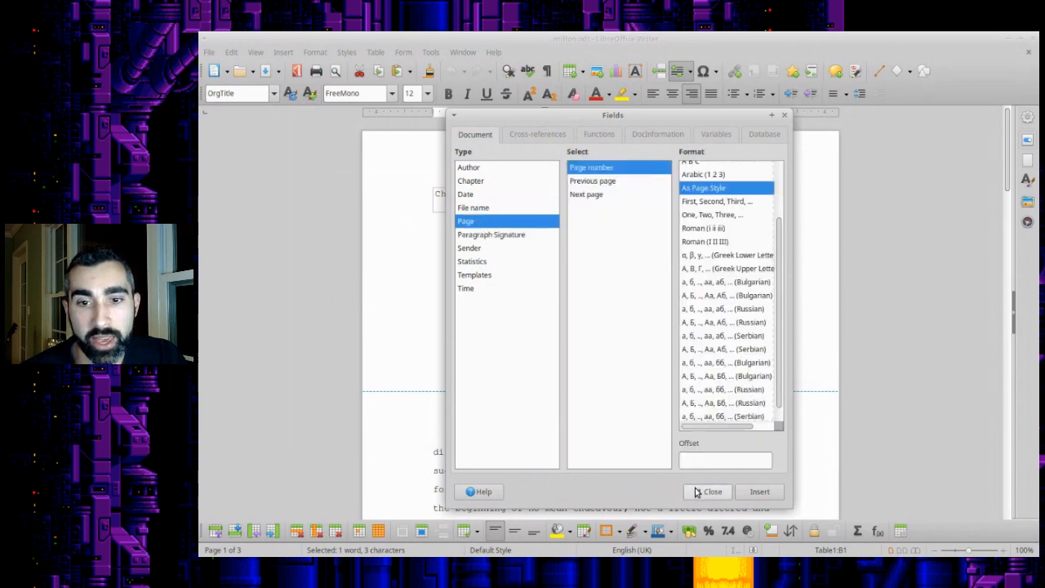
left_click(472, 261)
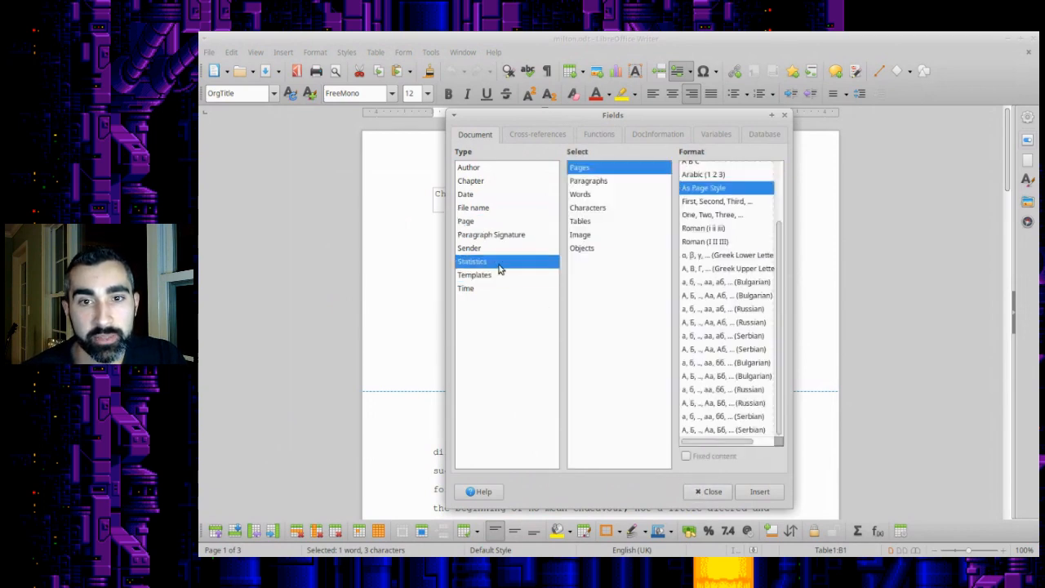
left_click(580, 193)
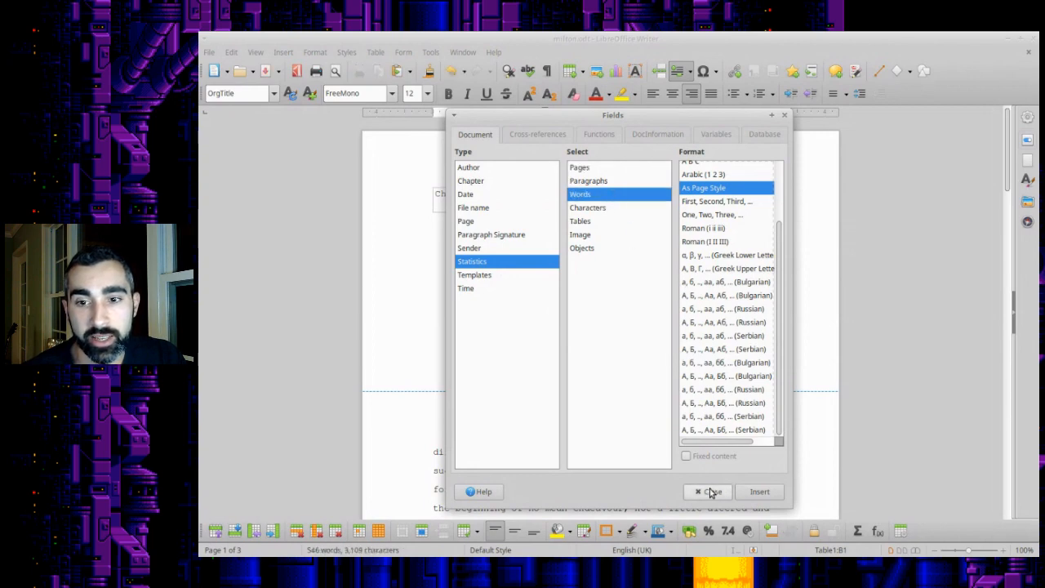
left_click(707, 492)
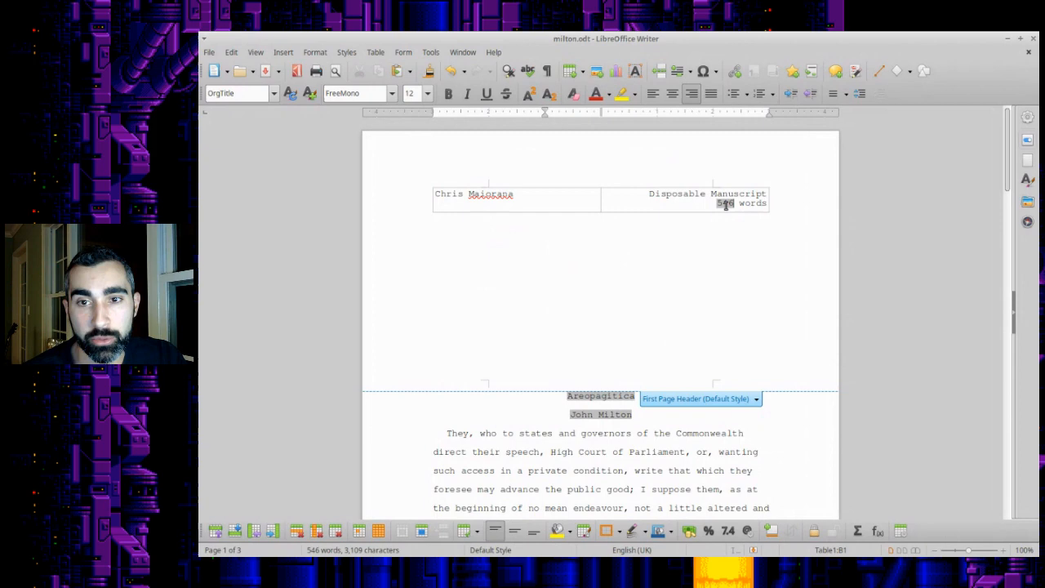
- Scroll to page two's Milton / Maiorano running header, then switch away from Writer
scroll("down", 3)
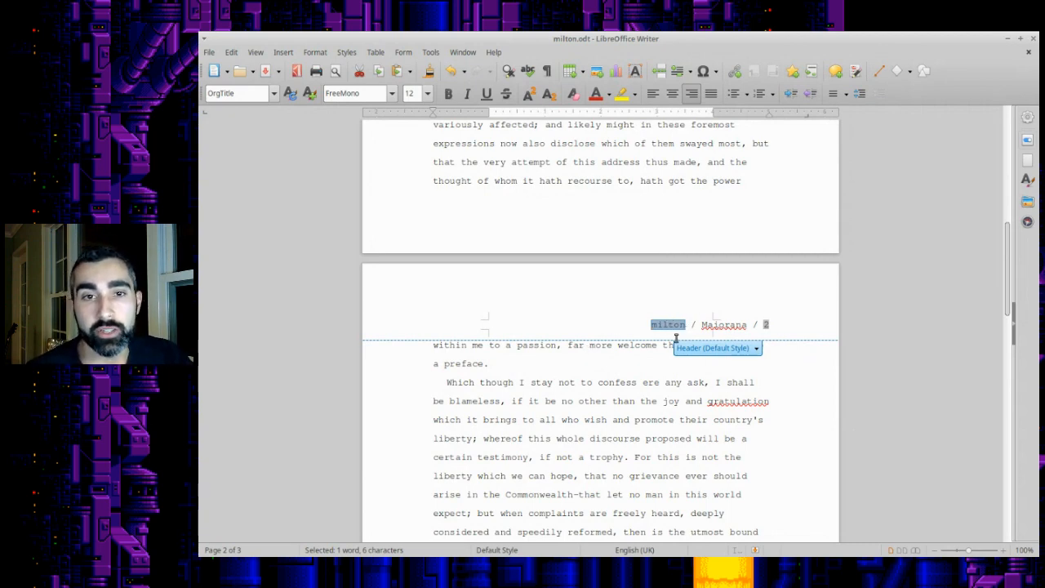
key("alt+tab")
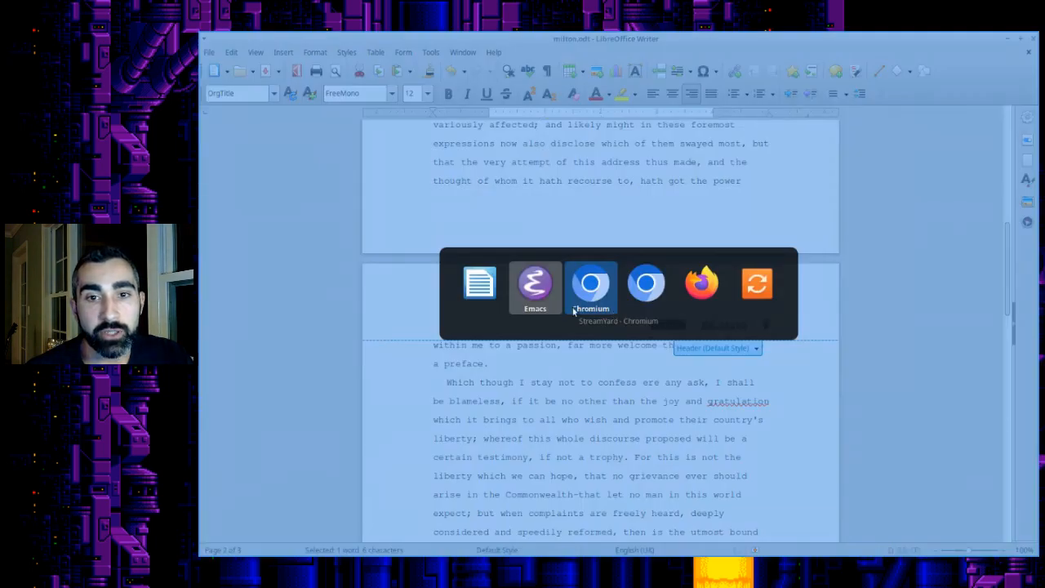
- Back in Emacs, add #+EXPORT_FILE_NAME: Areopagitica to the essay
left_click(535, 285)
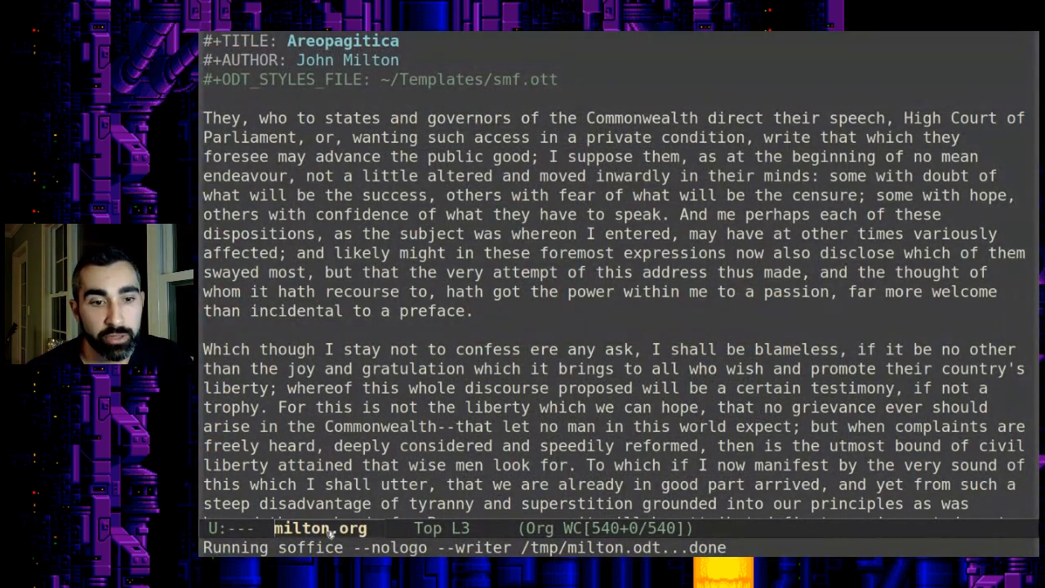
mouse_move(582, 183)
type("#")
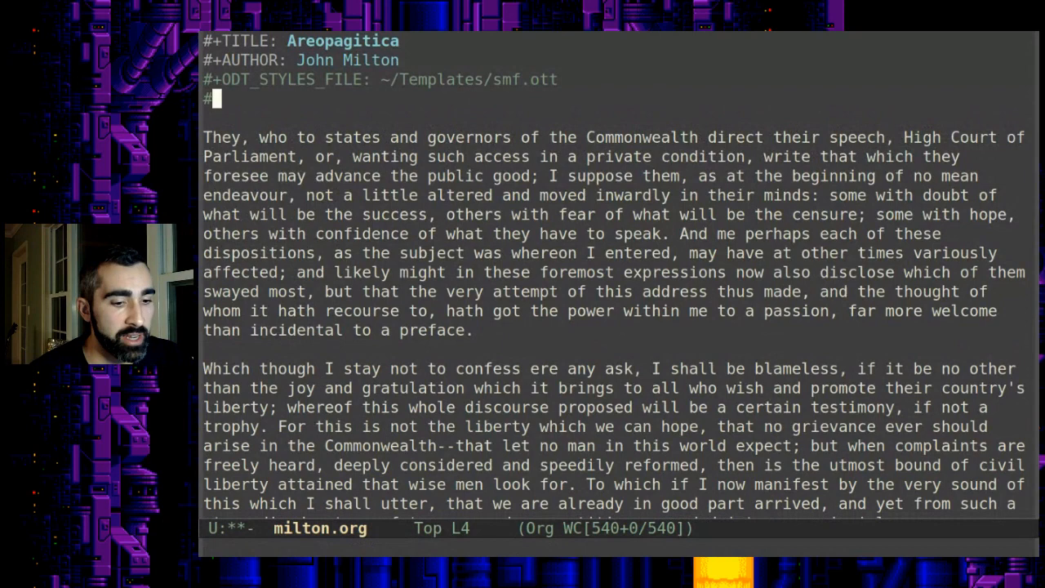
type("EXPOR")
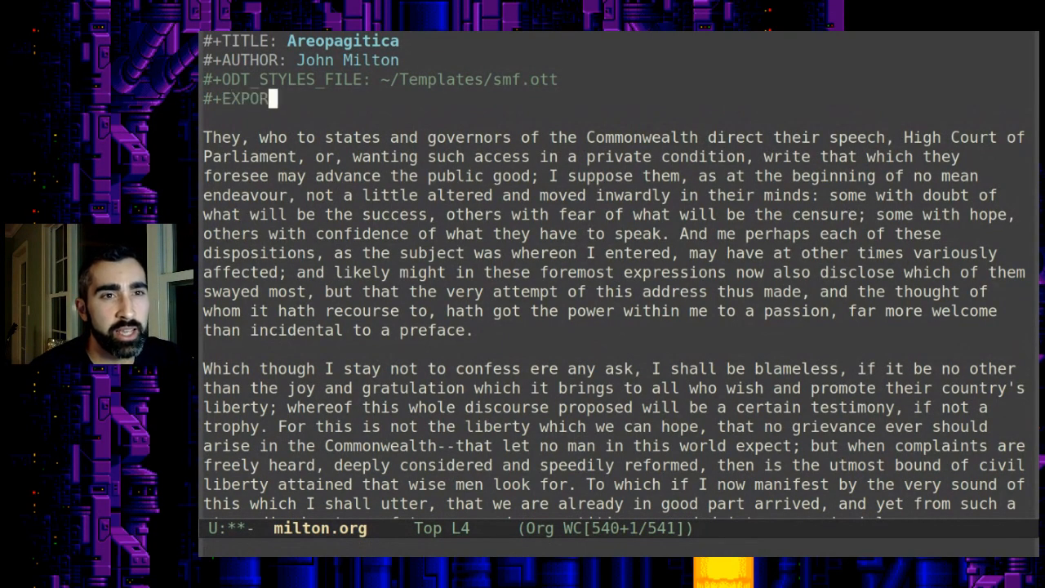
type("T_FILE_NAME:")
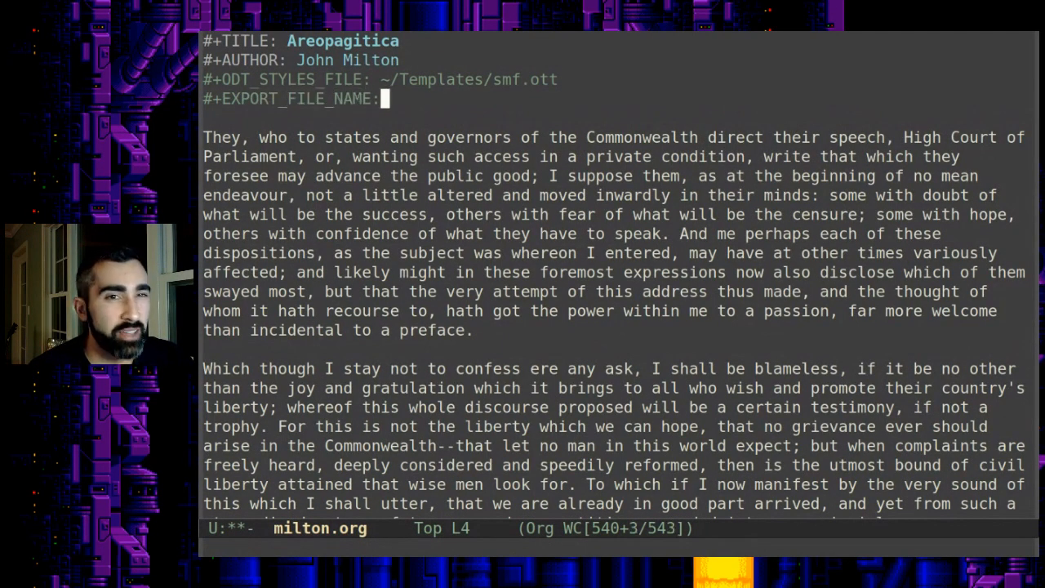
type("A")
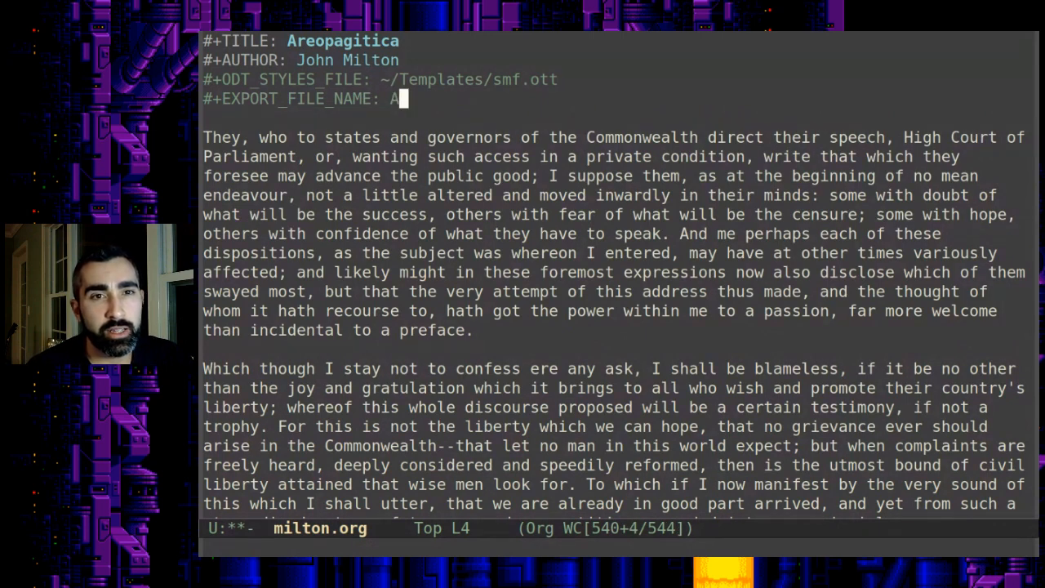
type("reopa")
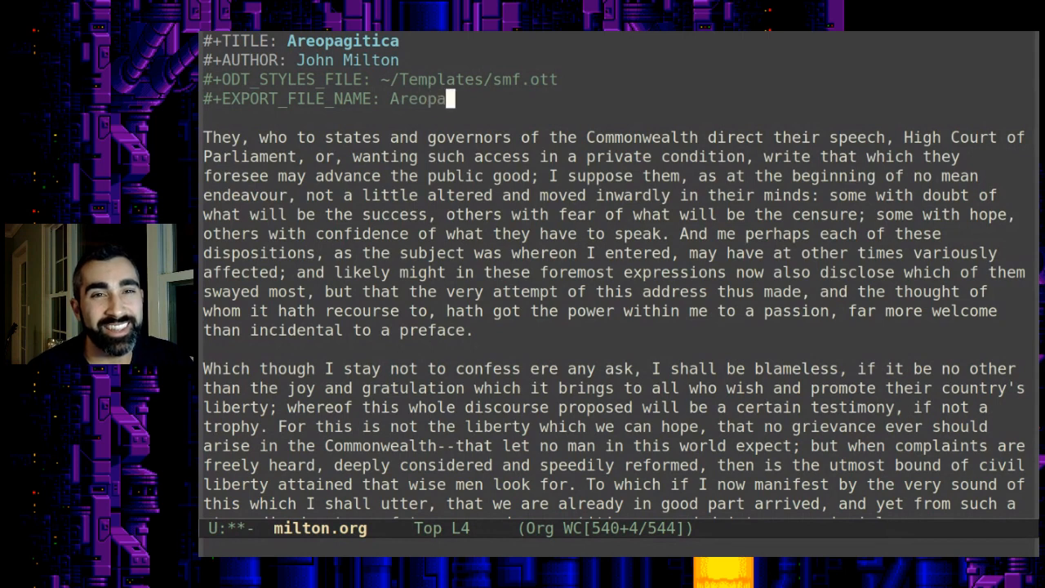
type("gitica")
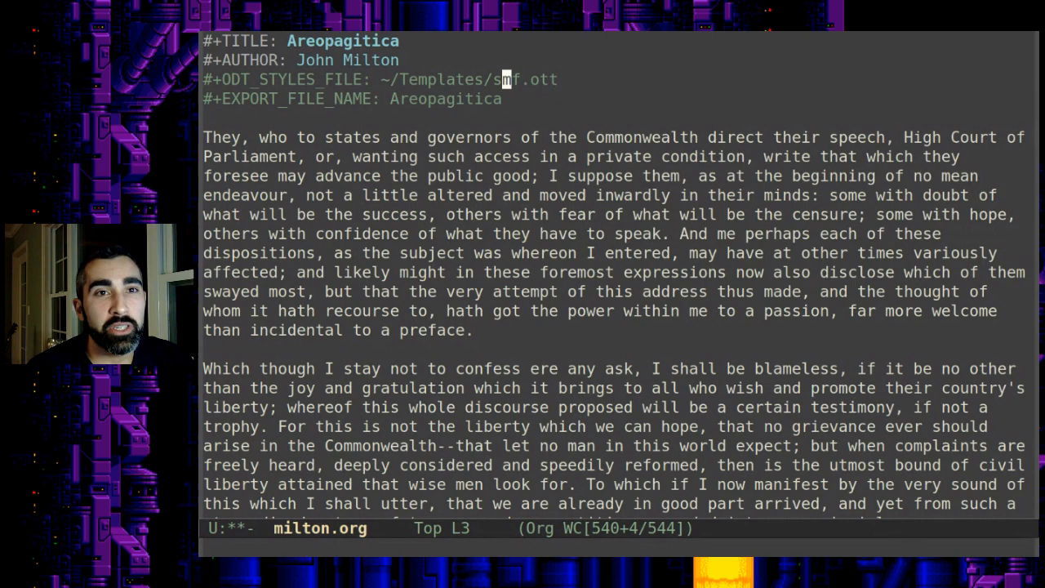
- Append ', Or How Taco Tuesday is Offensive' to the #+TITLE line
type(", Or")
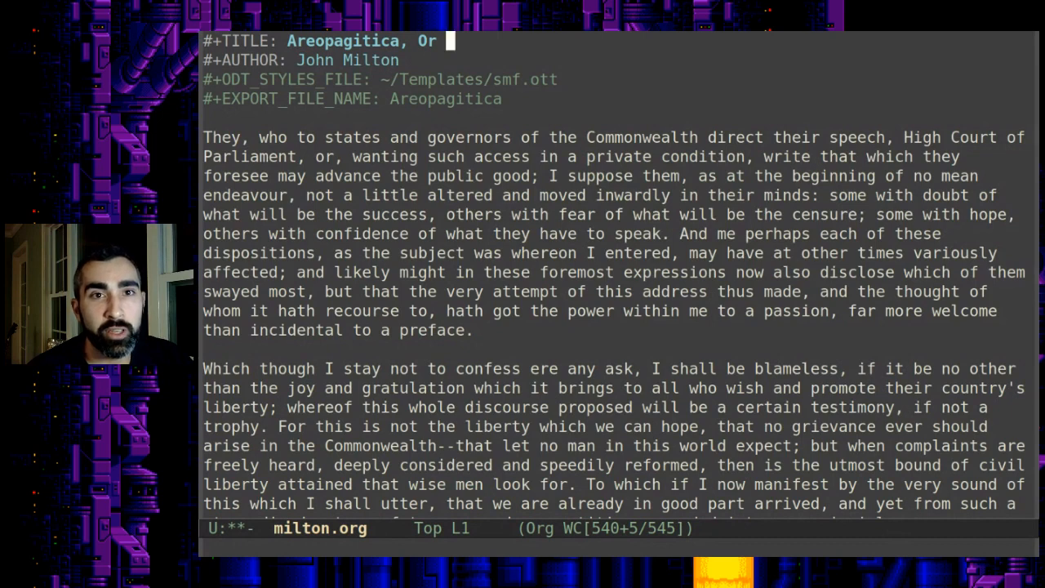
type("How Taco Tues")
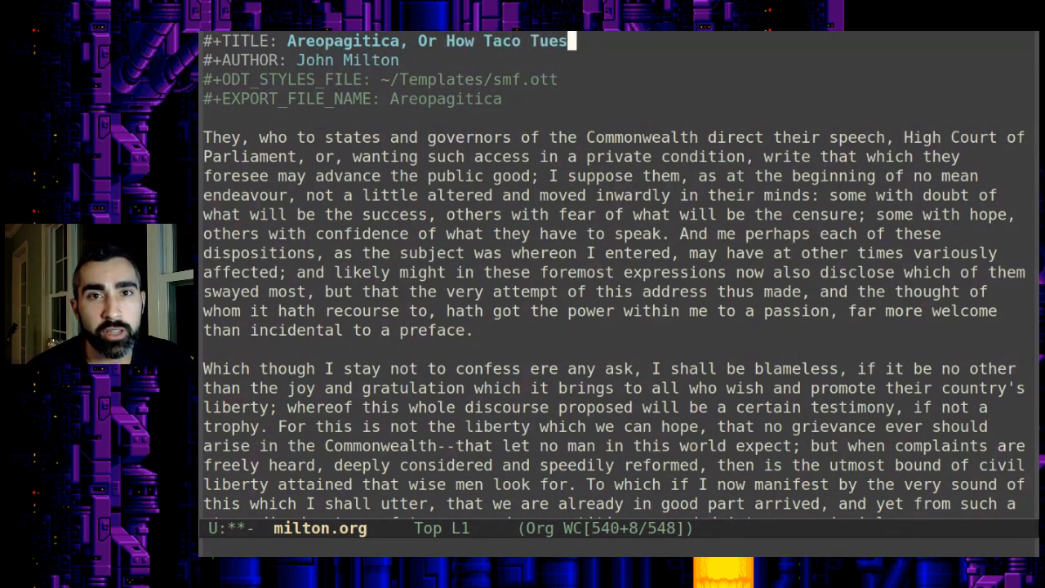
type("day is Offensive")
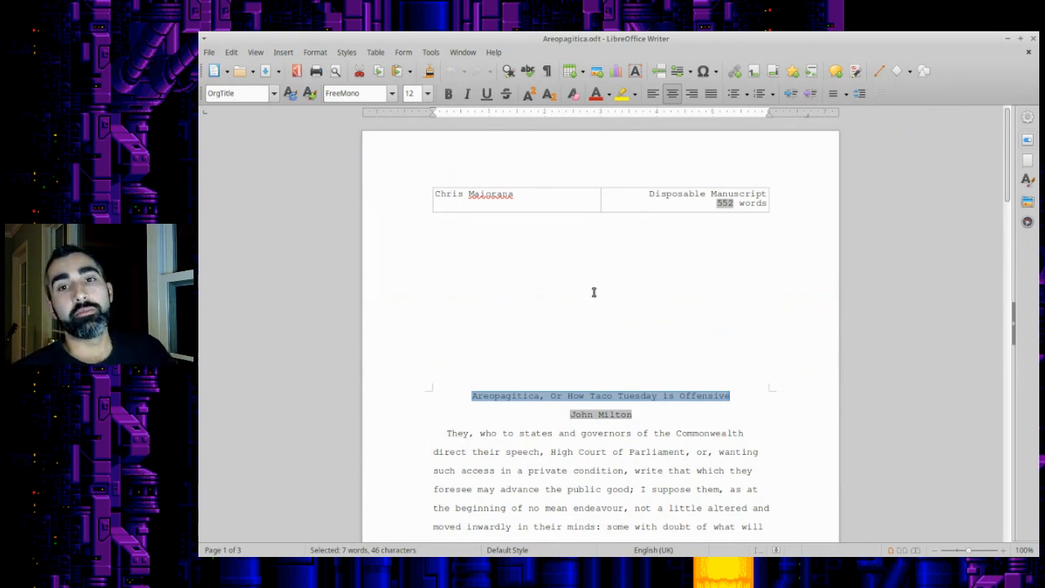
mouse_move(619, 395)
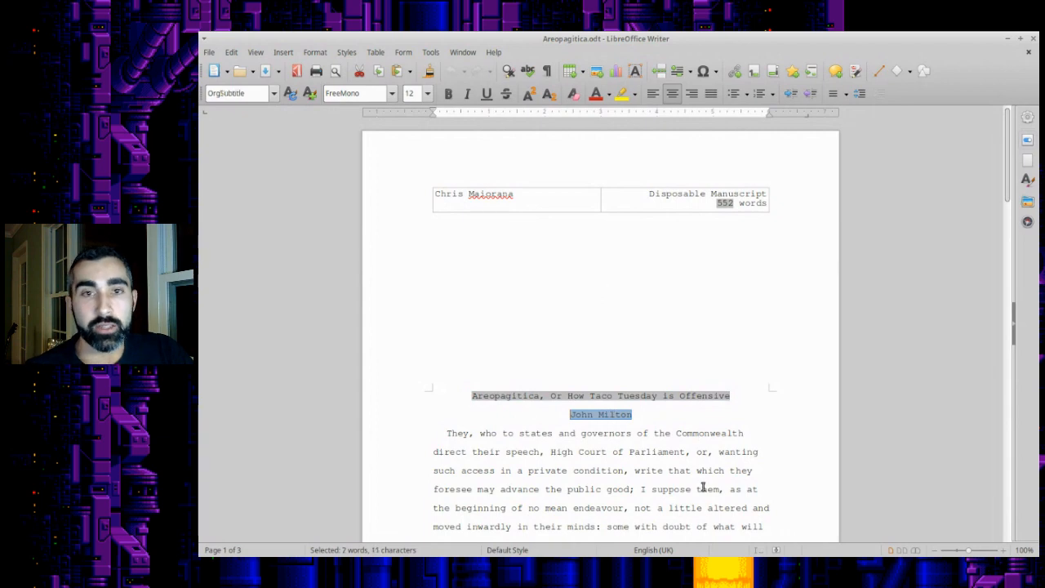
mouse_move(461, 287)
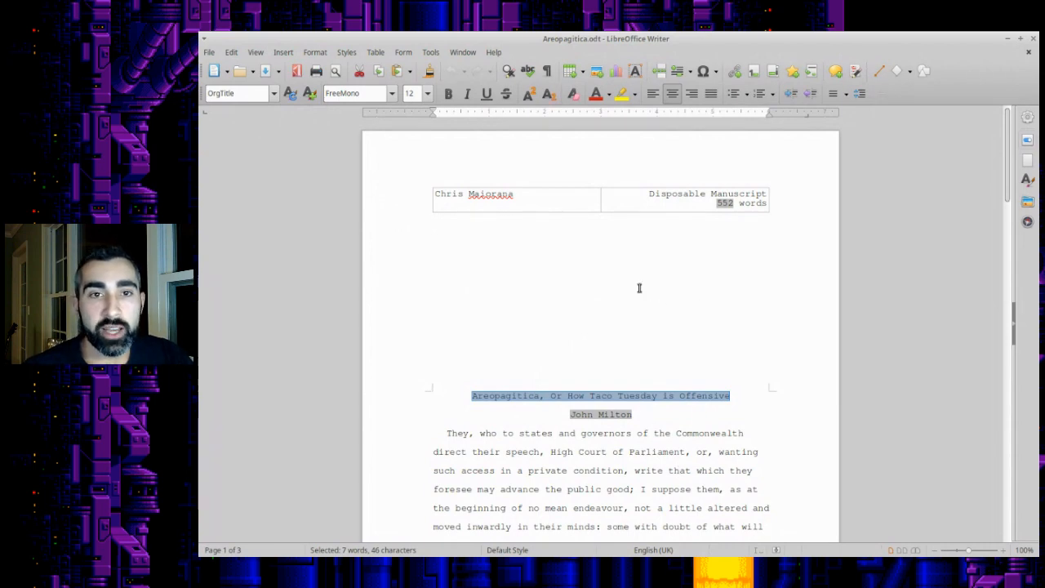
mouse_move(656, 356)
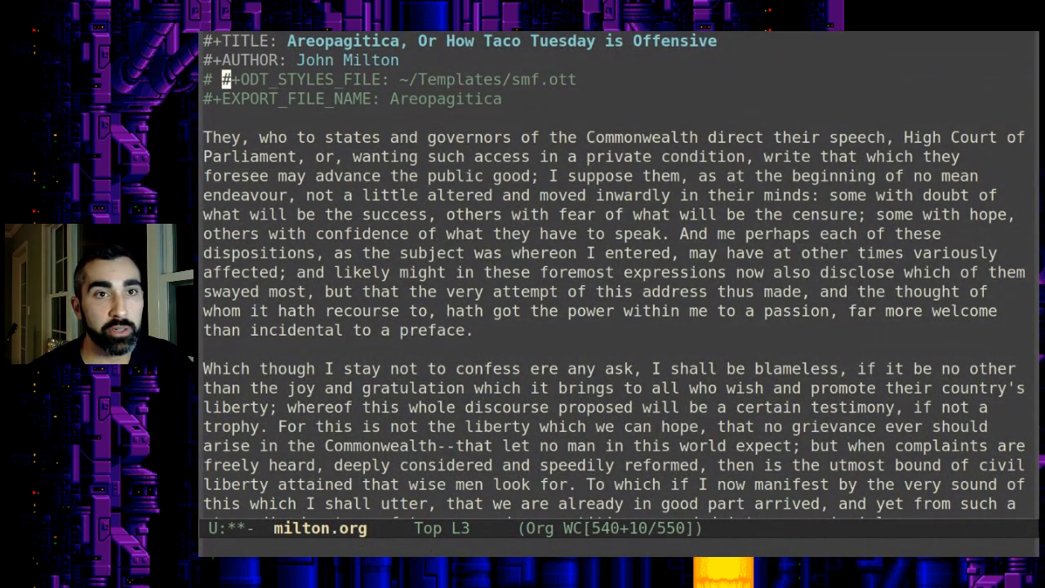
- Re-export the essay to ODT without the #+ODT_STYLES_FILE template
key("C-c C-e")
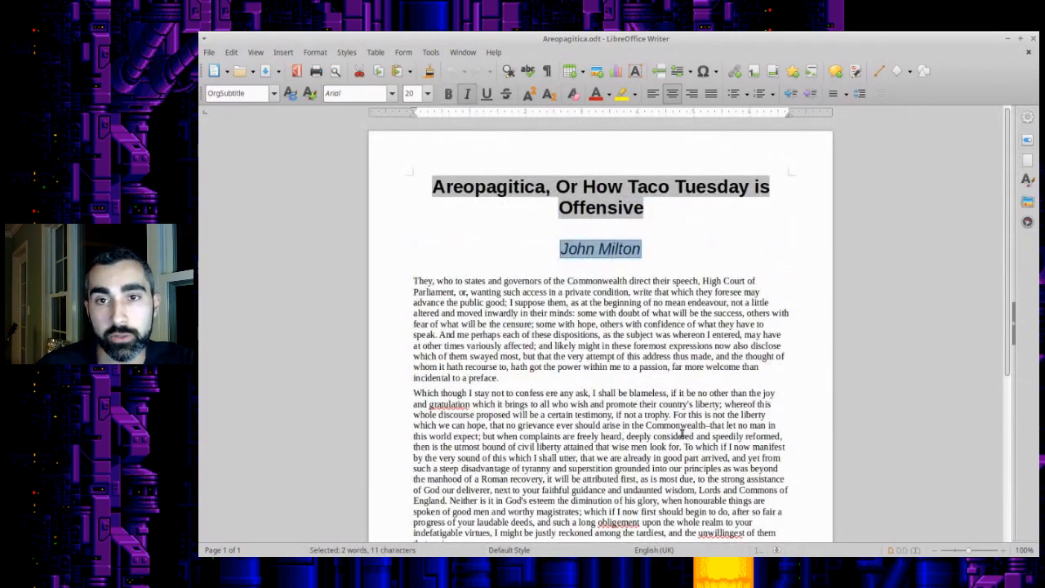
- Close the unstyled Areopagitica.odt via File > Close, returning to the templated manuscript
left_click(209, 50)
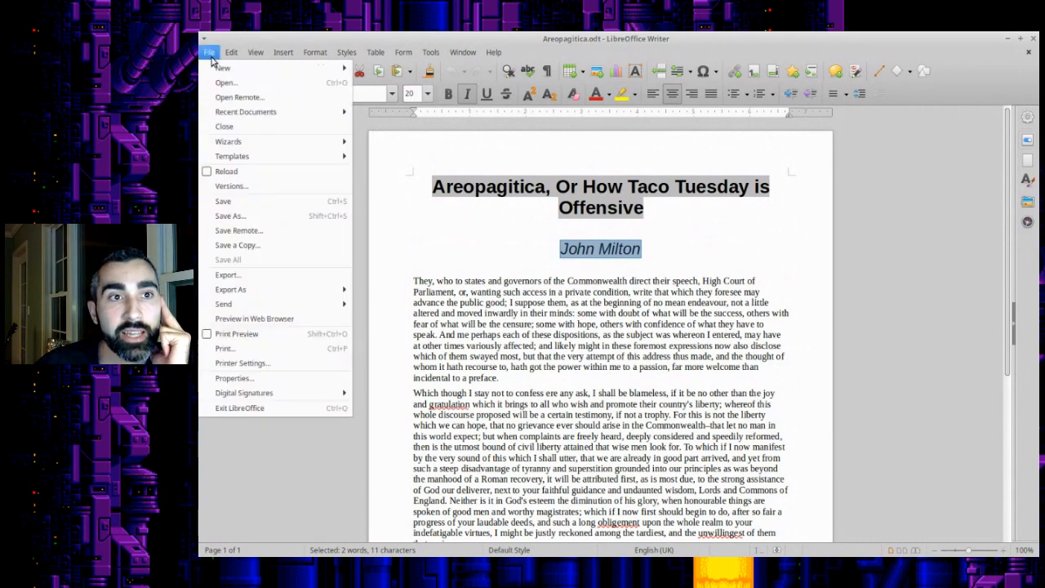
left_click(222, 201)
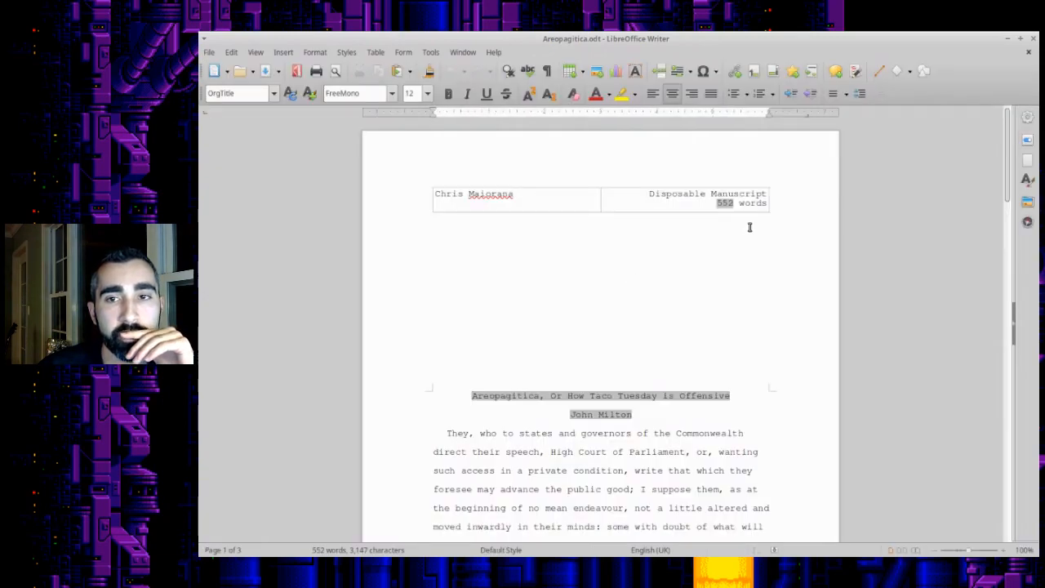
- Enter 'PO Bo' in the header table, then bring up File > Export As choices (PDF, EPUB)
left_click(516, 202)
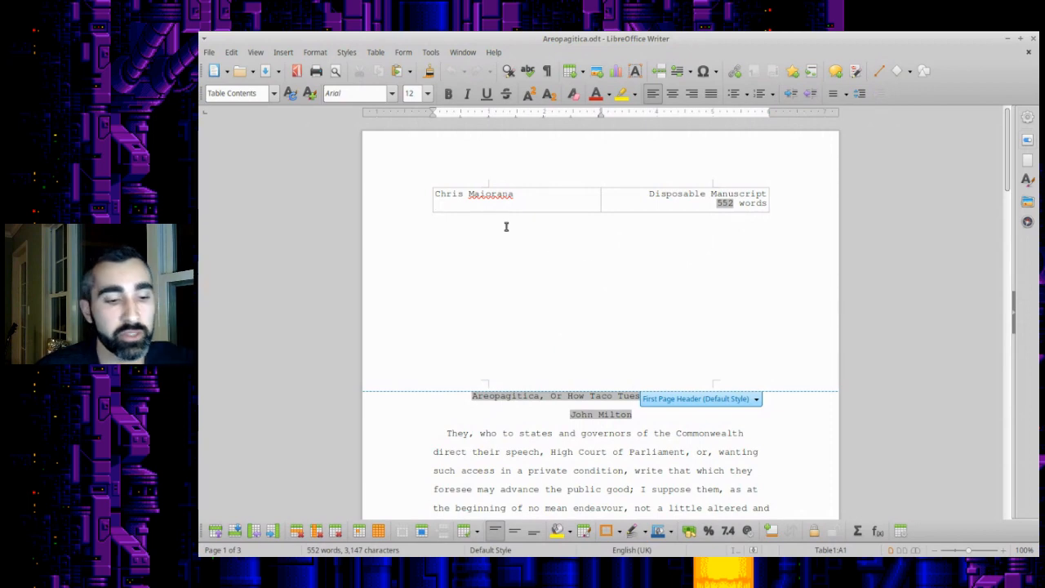
type("PO Bo")
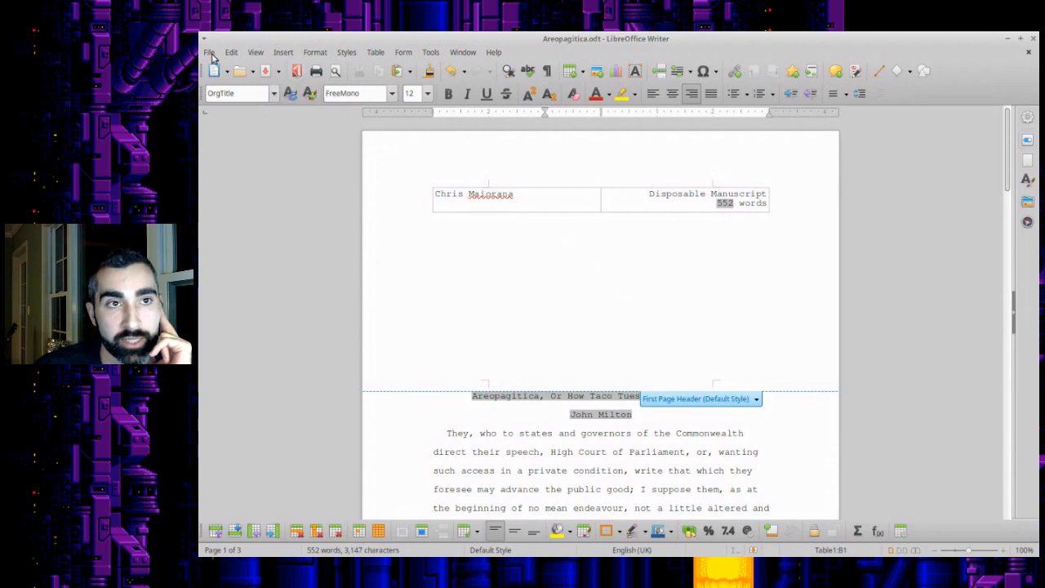
left_click(209, 51)
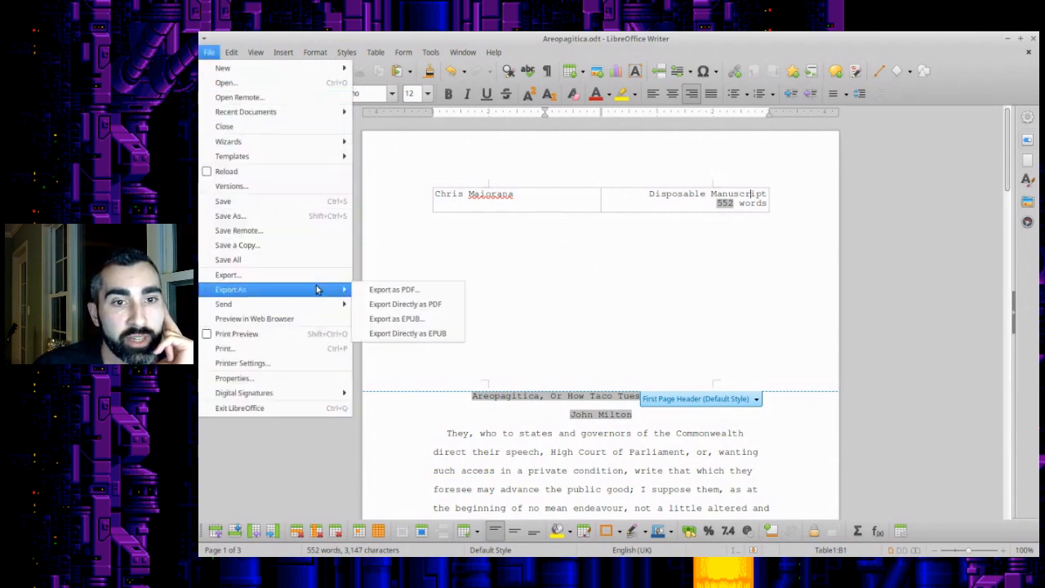
mouse_move(405, 304)
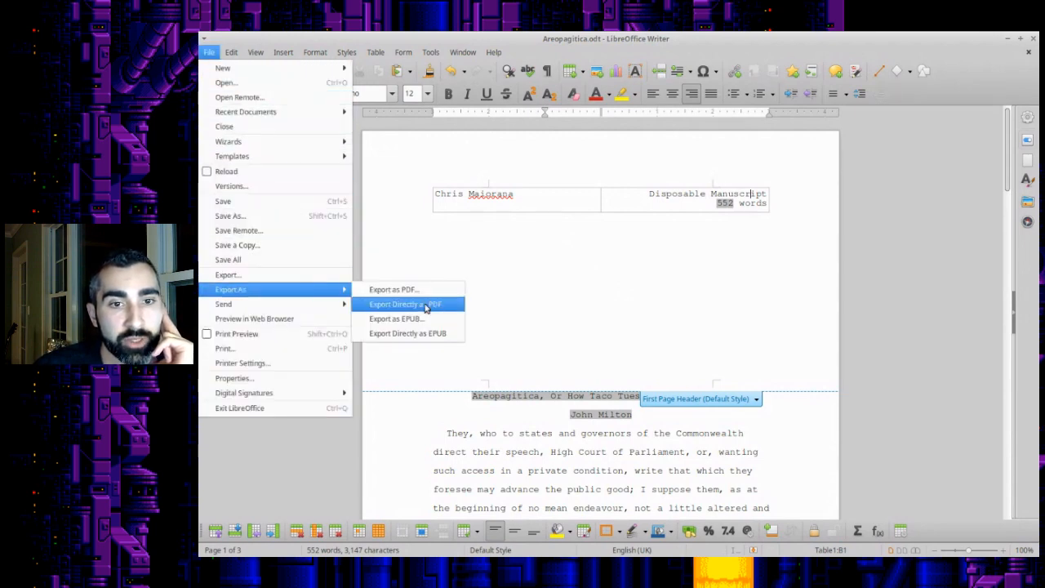
mouse_move(394, 289)
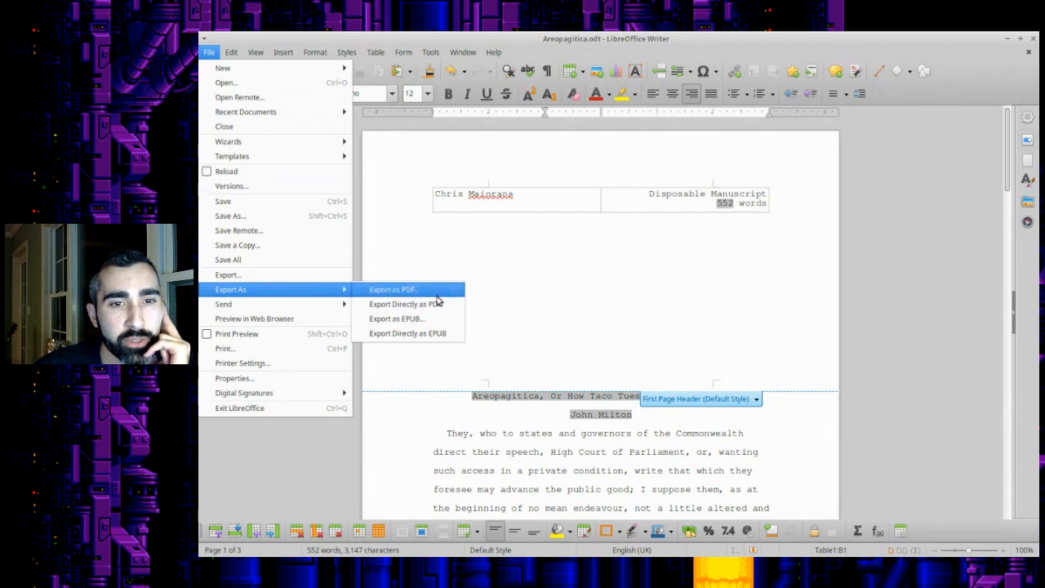
mouse_move(275, 263)
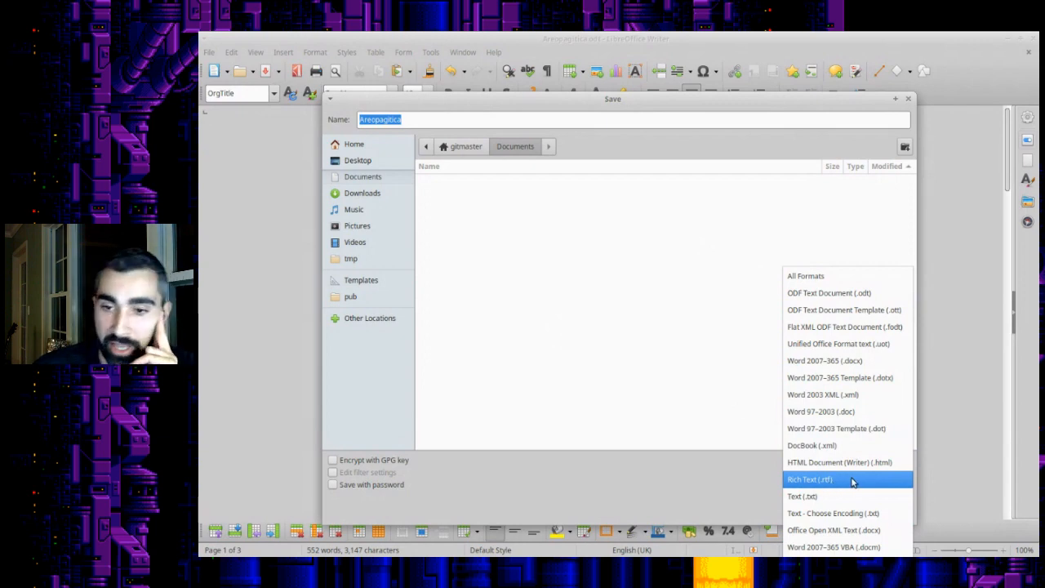
mouse_move(722, 434)
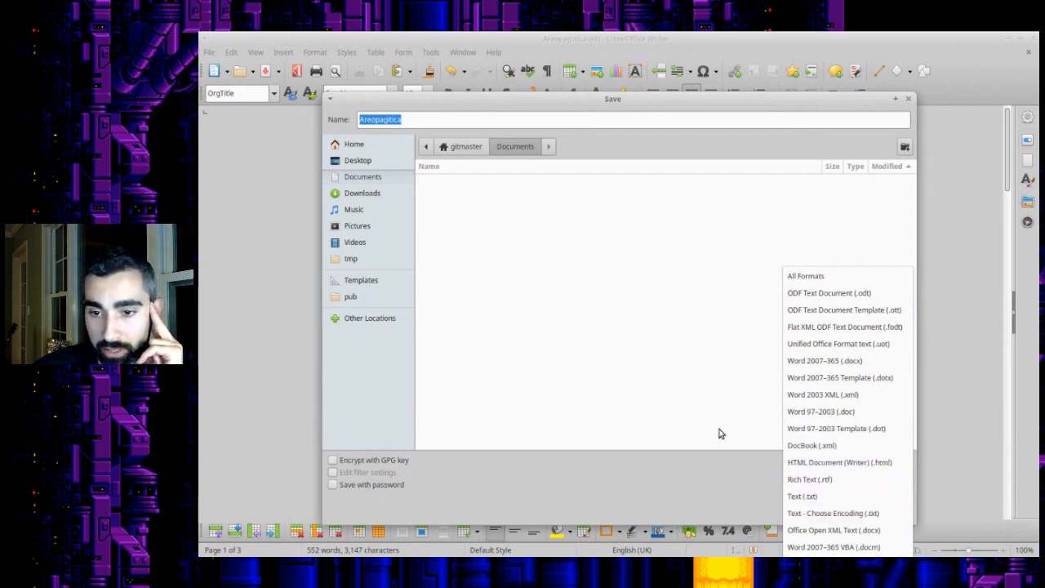
- Keep ODF Text Document as the save format and cancel the Save dialog
left_click(828, 292)
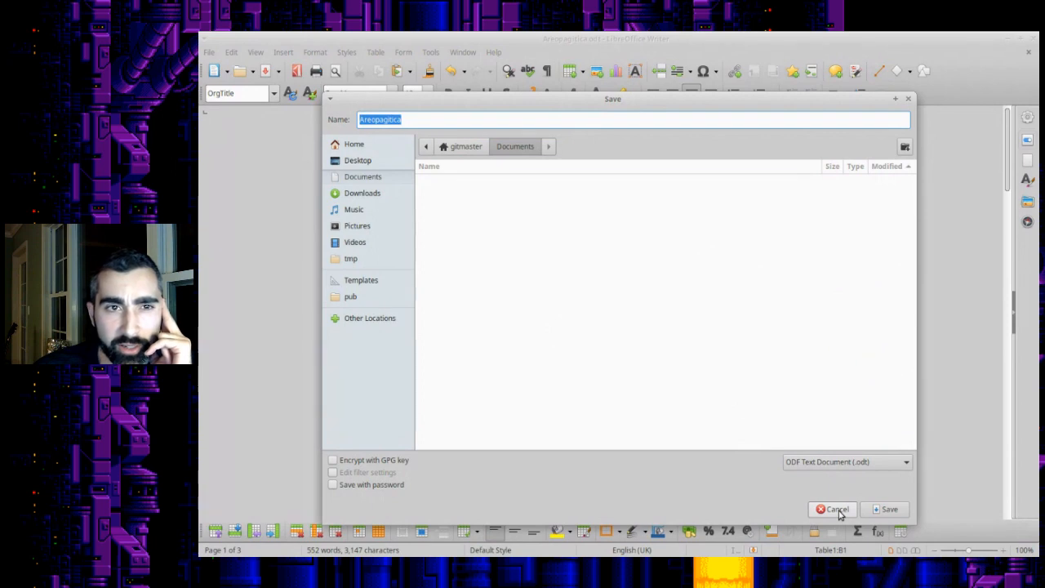
left_click(843, 510)
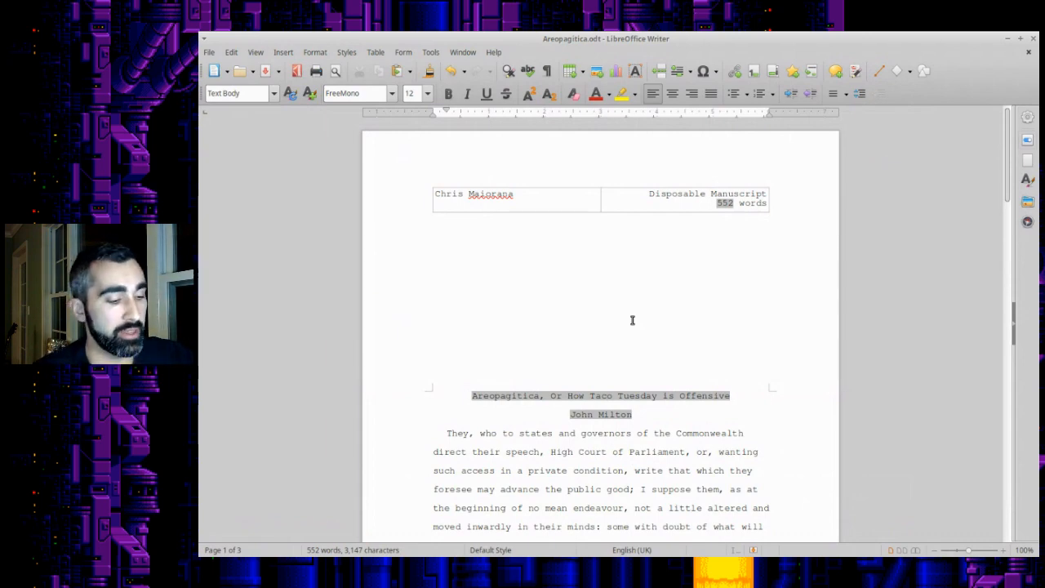
left_click(1026, 50)
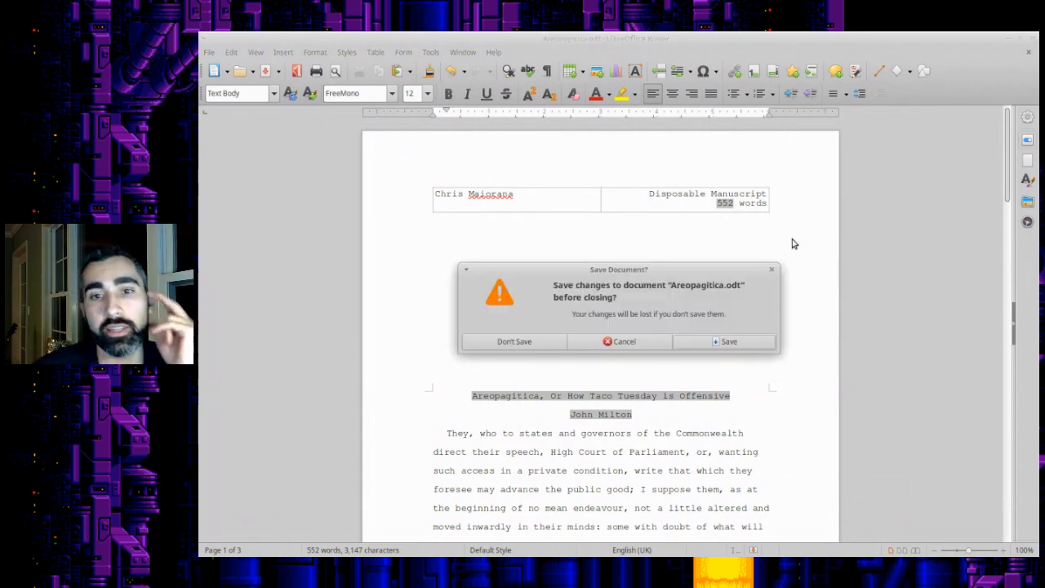
left_click(513, 342)
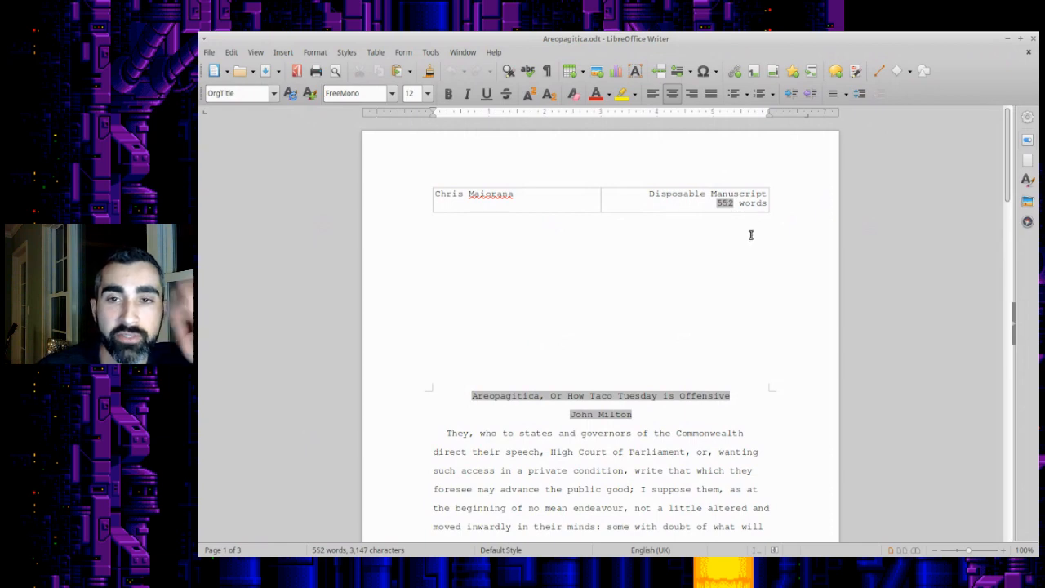
mouse_move(594, 236)
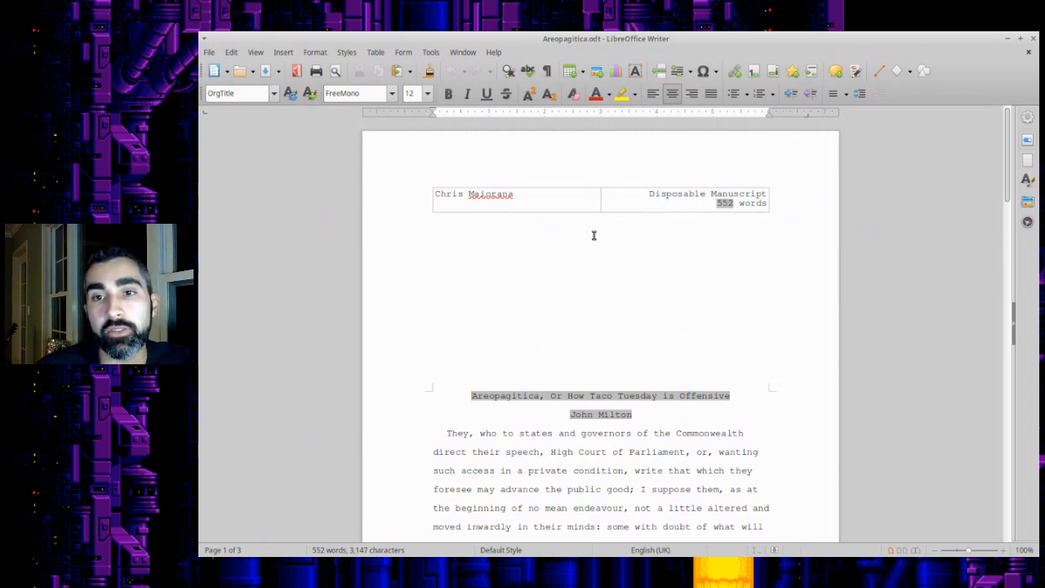
mouse_move(552, 245)
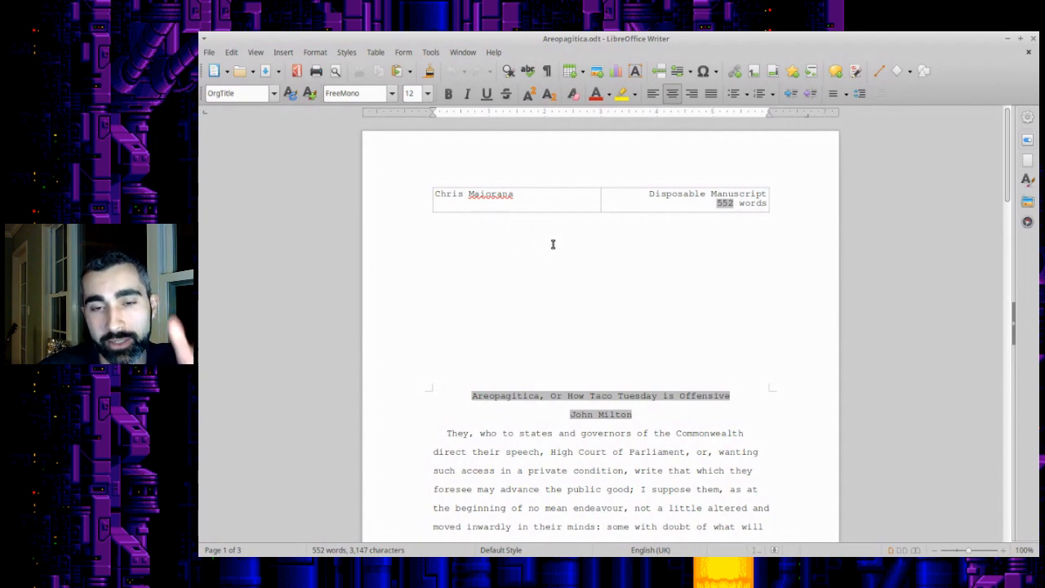
mouse_move(660, 258)
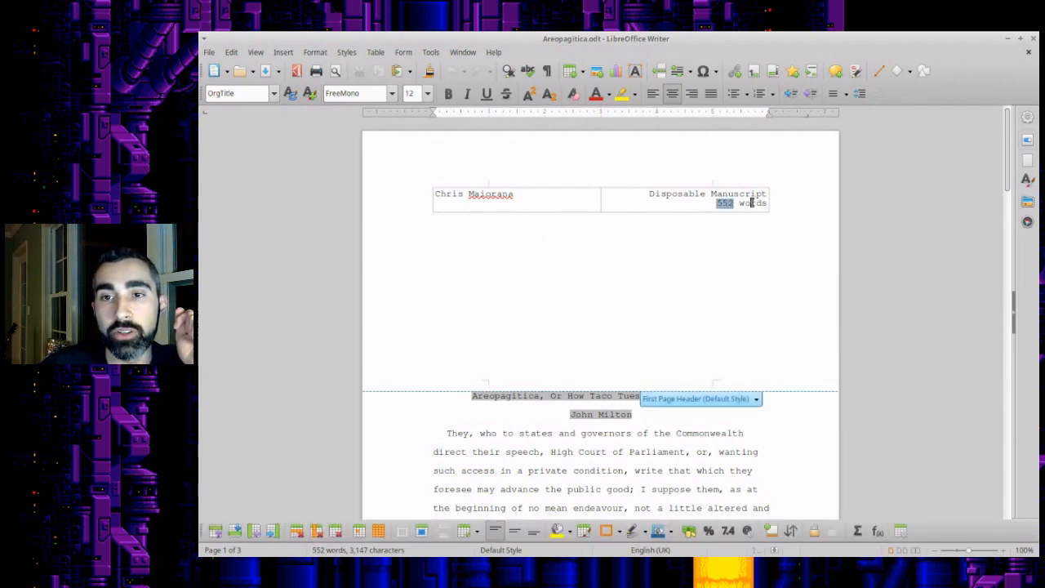
left_click(735, 212)
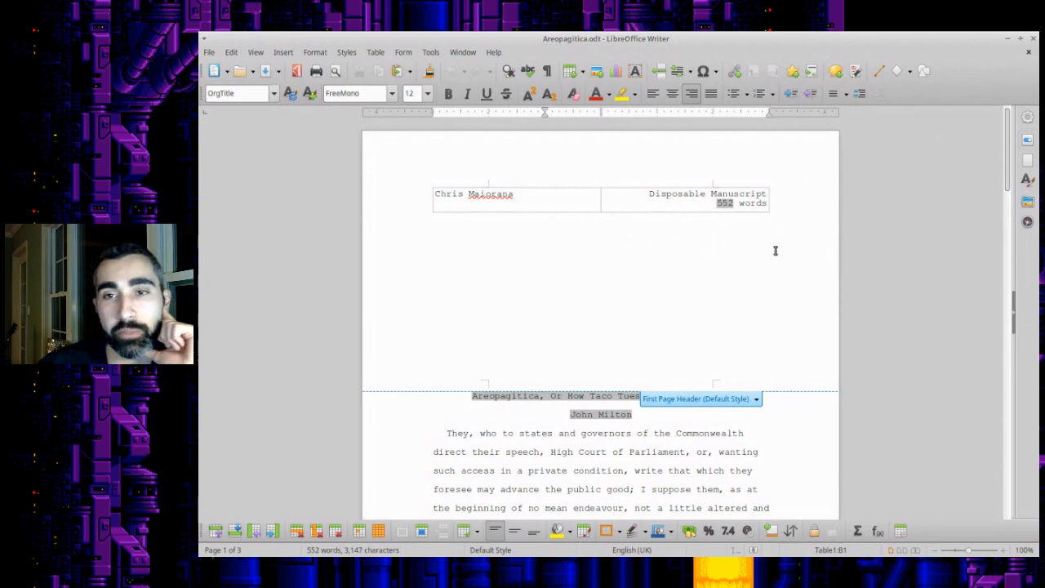
mouse_move(667, 366)
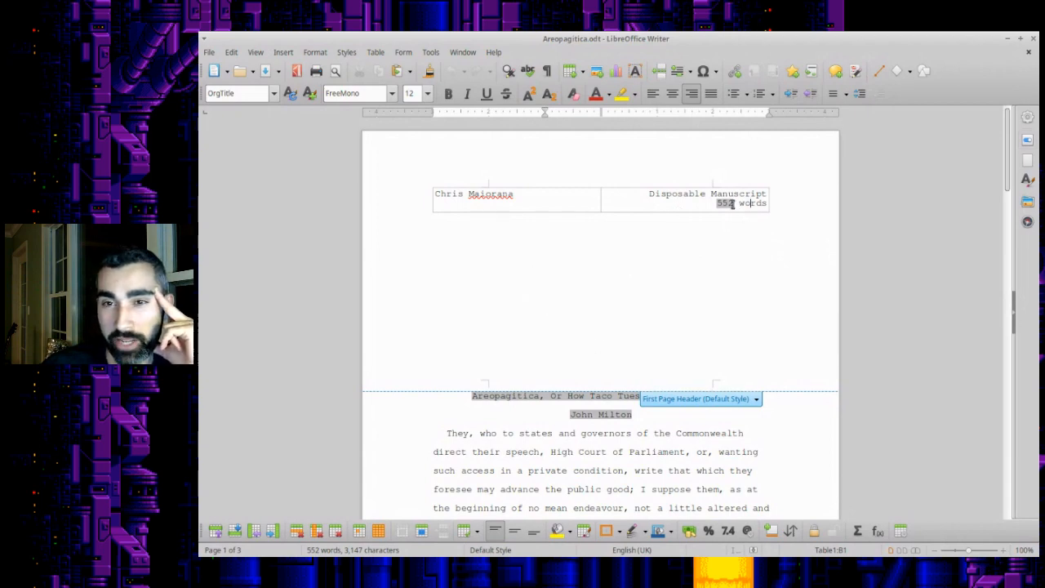
scroll("down", 3)
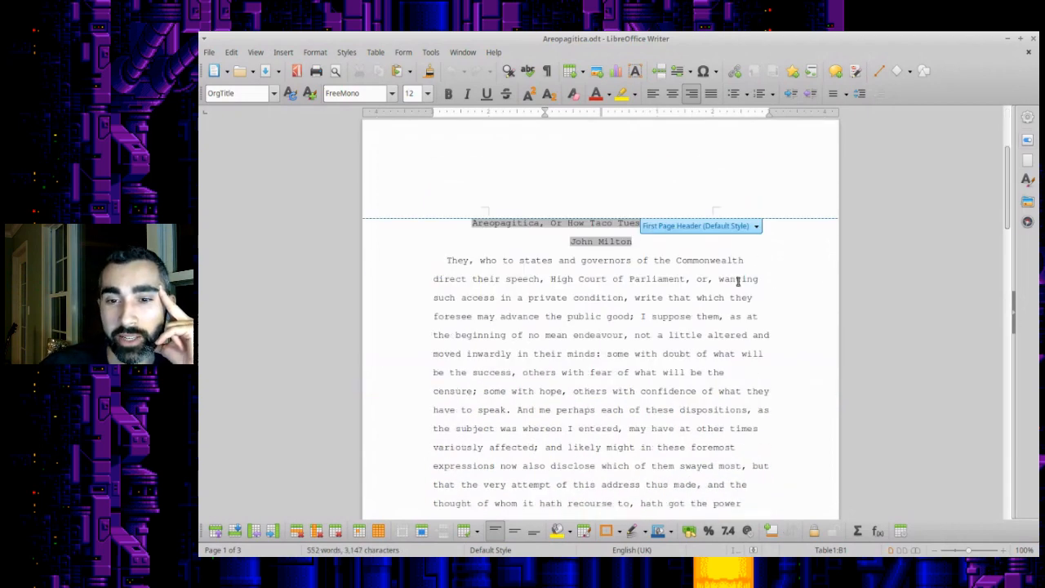